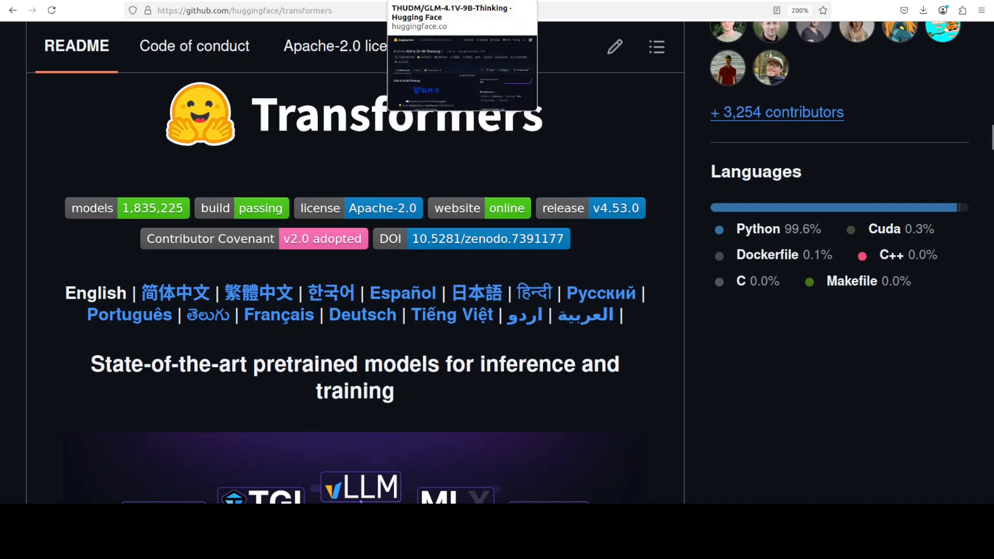
Switch to the THUDM/GLM-4.1V-9B-Thinking model card on Hugging Face
click(460, 18)
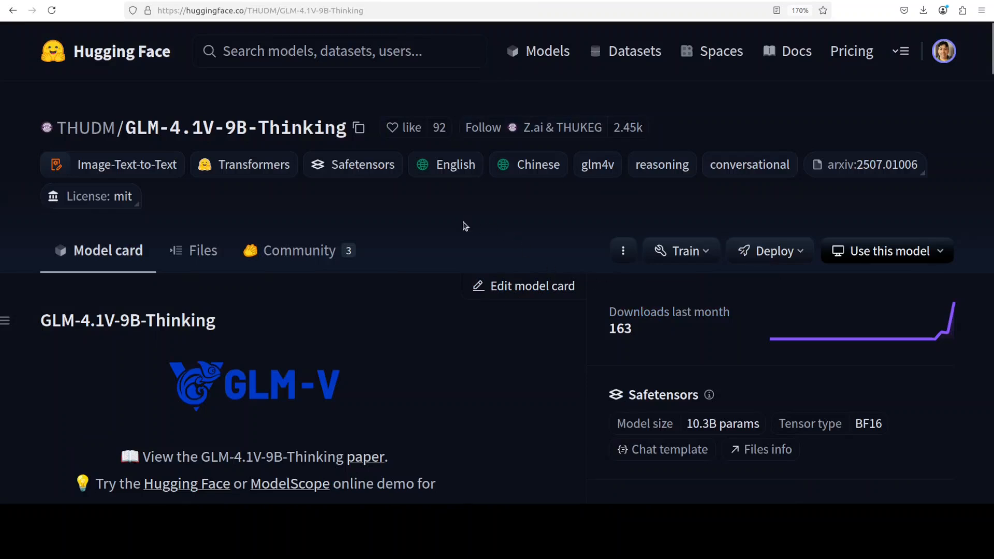
mouse_move(435, 239)
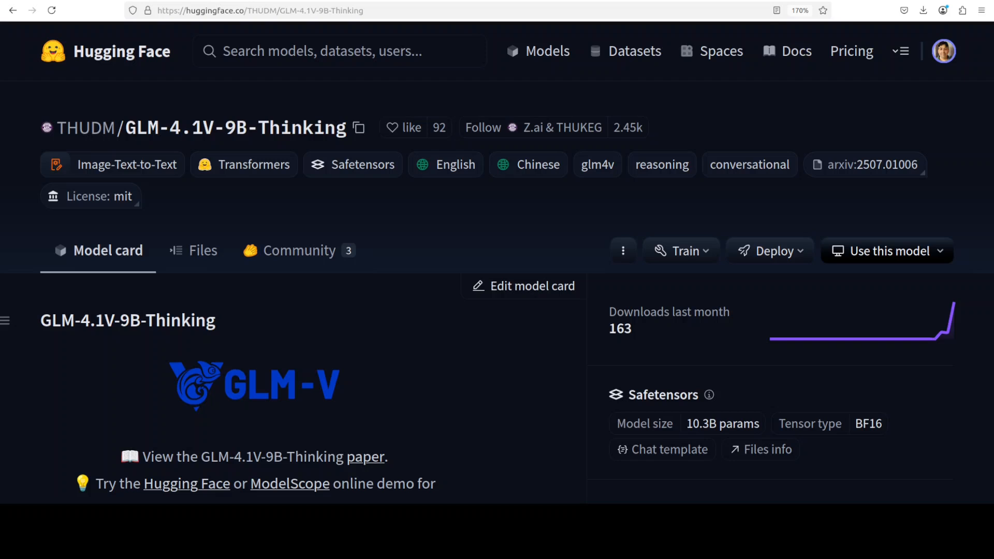
mouse_move(127, 164)
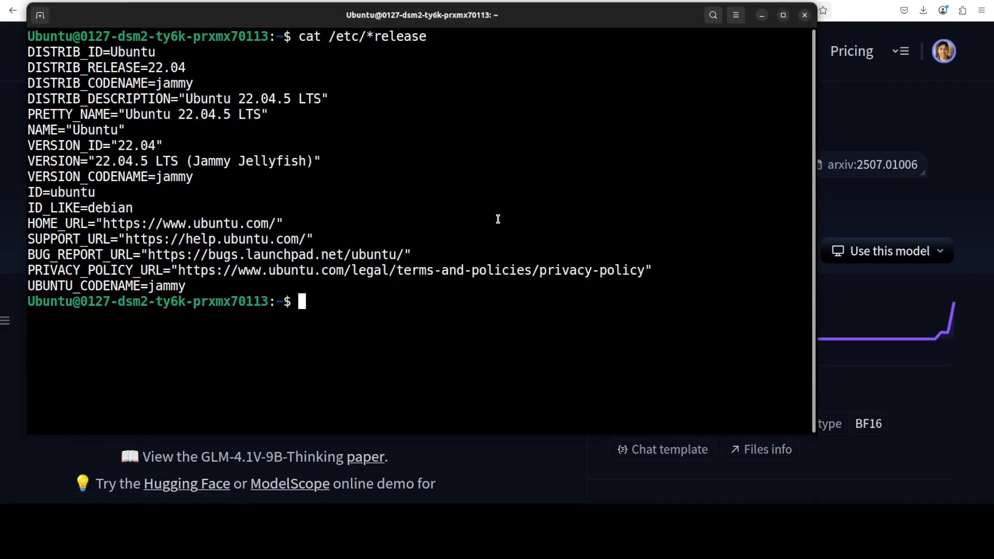
Run nvidia-smi, create and activate the 'ai' Python 3.11 conda env, and paste the install commands
text(nvidia-smi)
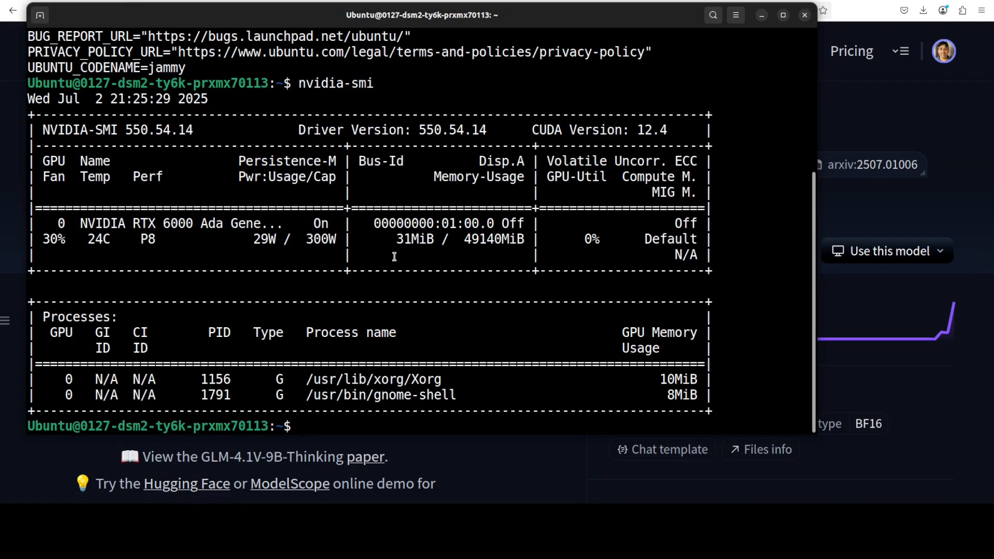
text(conda create -n ai python=3.11 -y && conda activate ai)
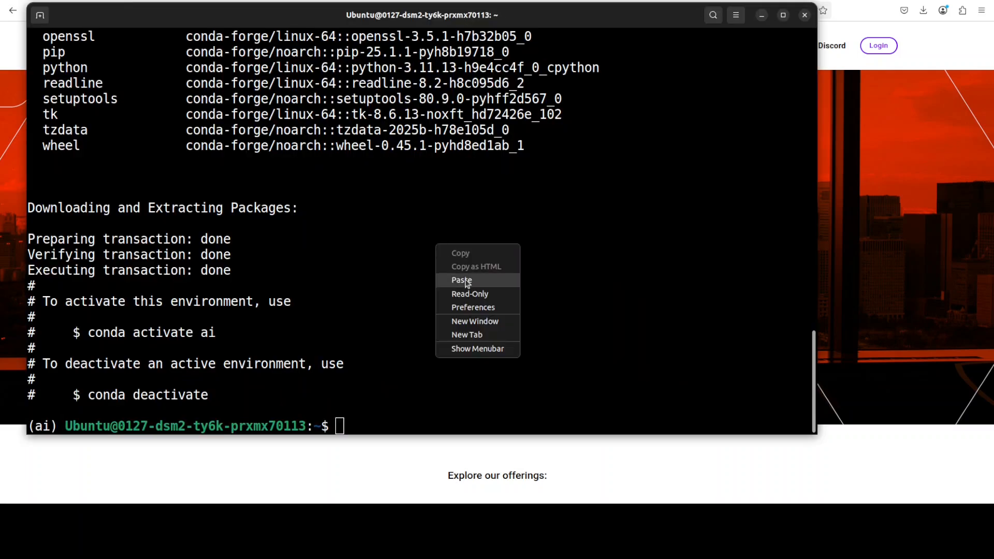
click(461, 280)
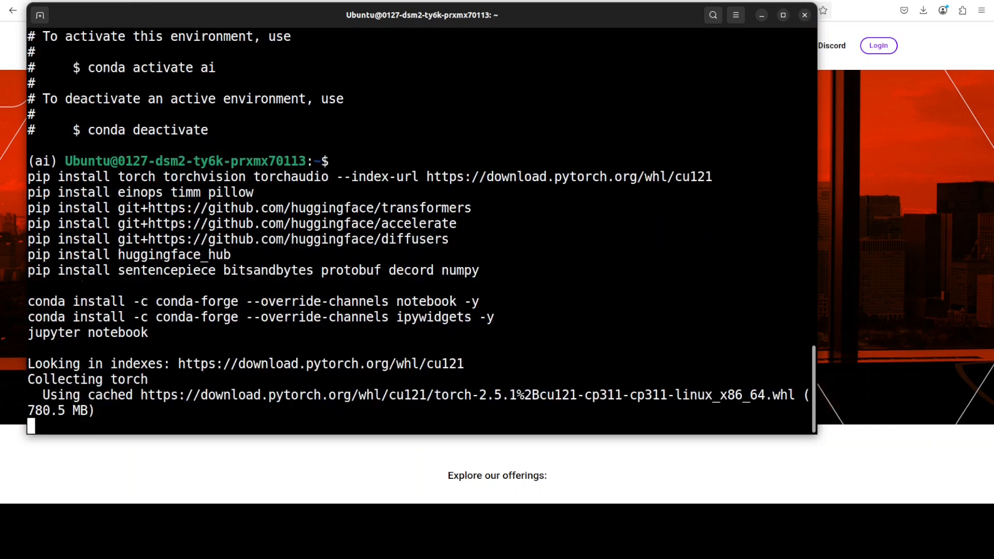
scroll(down, 3)
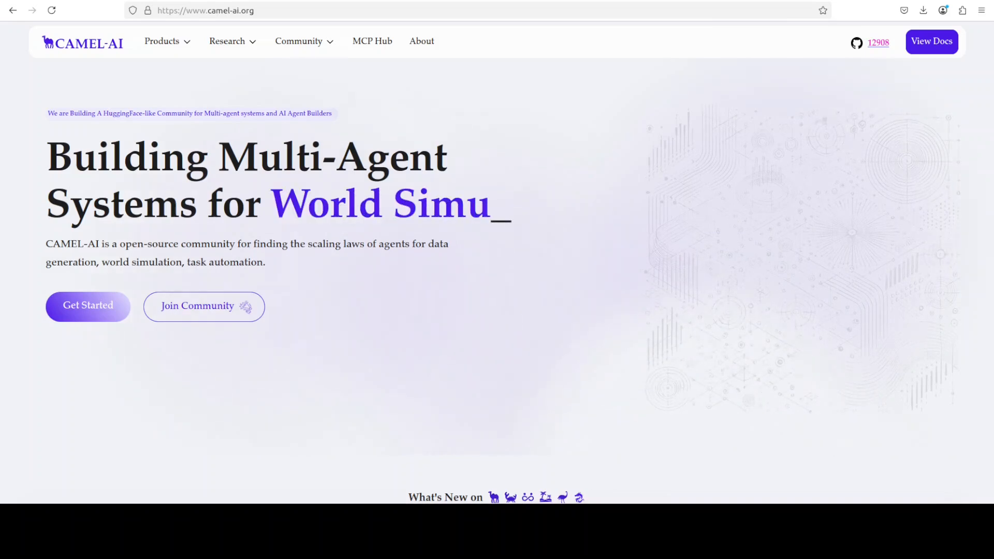
mouse_move(372, 41)
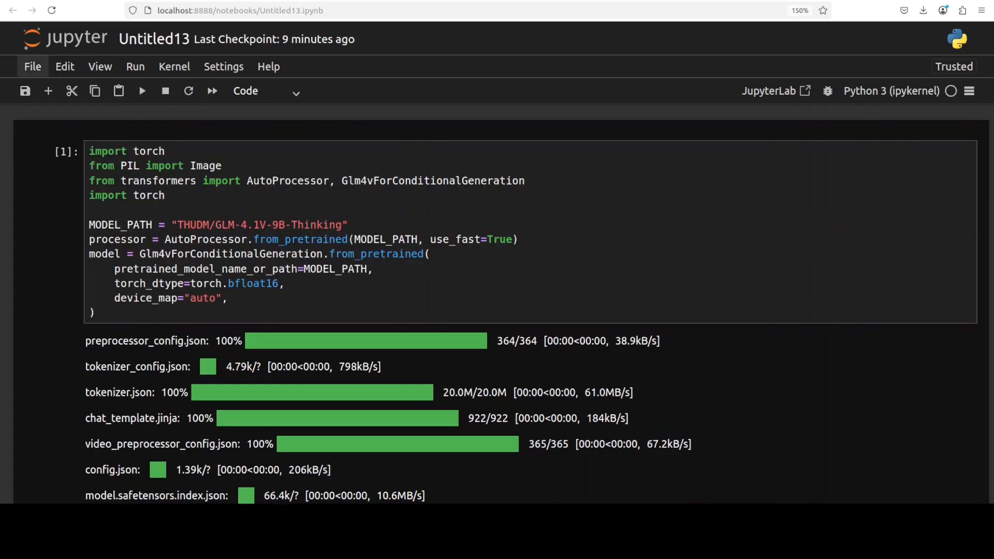
Write and run a cell asking the model what the bear in bear.png is looking at
scroll(down, 3)
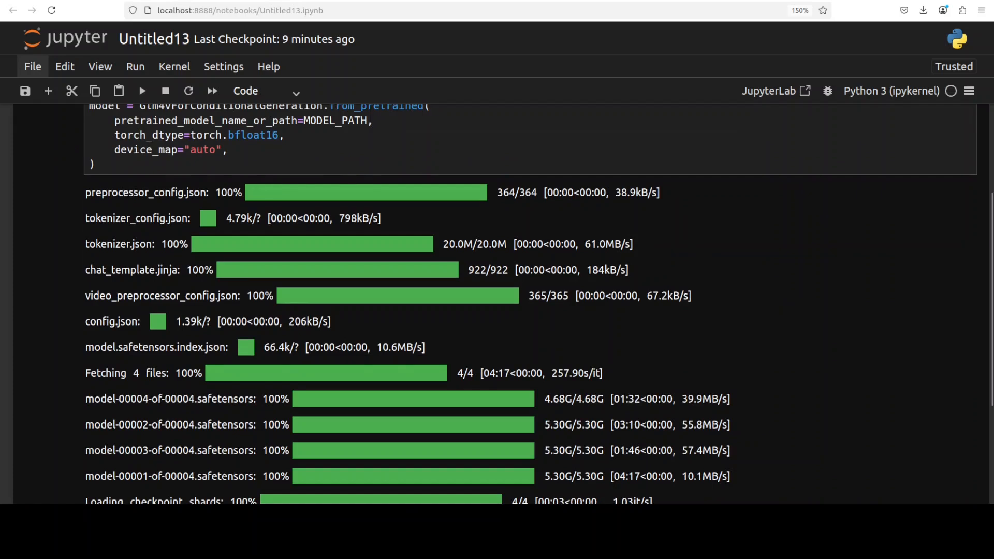
scroll(down, 3)
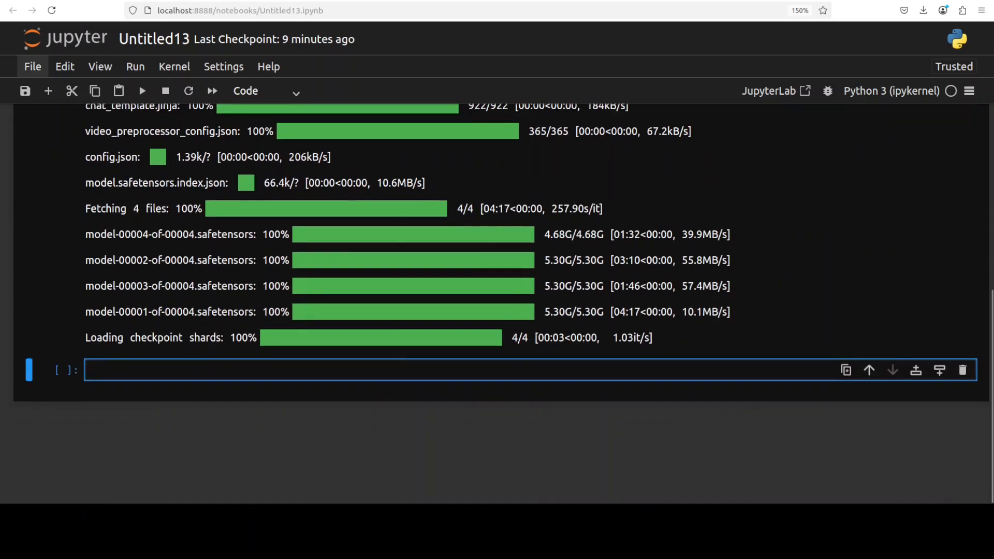
click(292, 370)
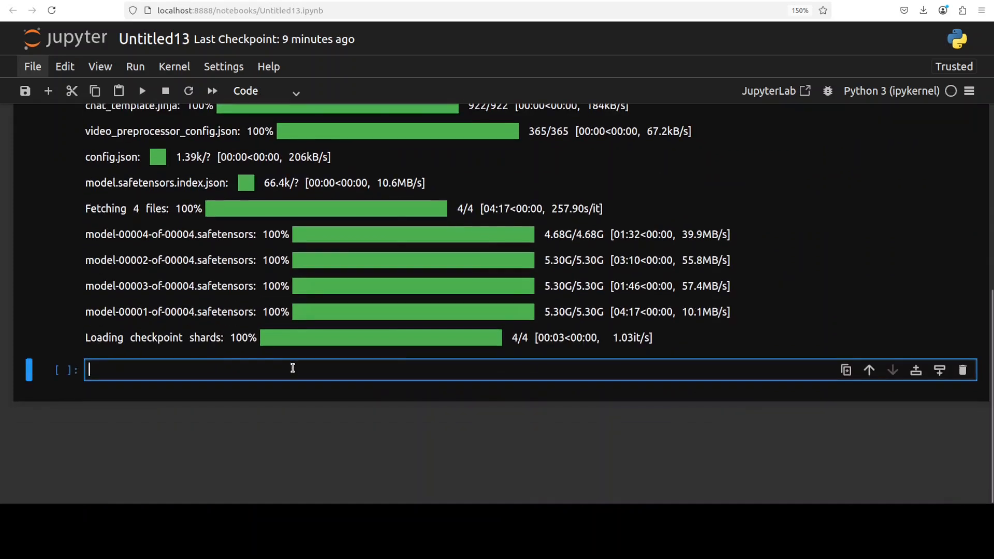
mouse_move(272, 365)
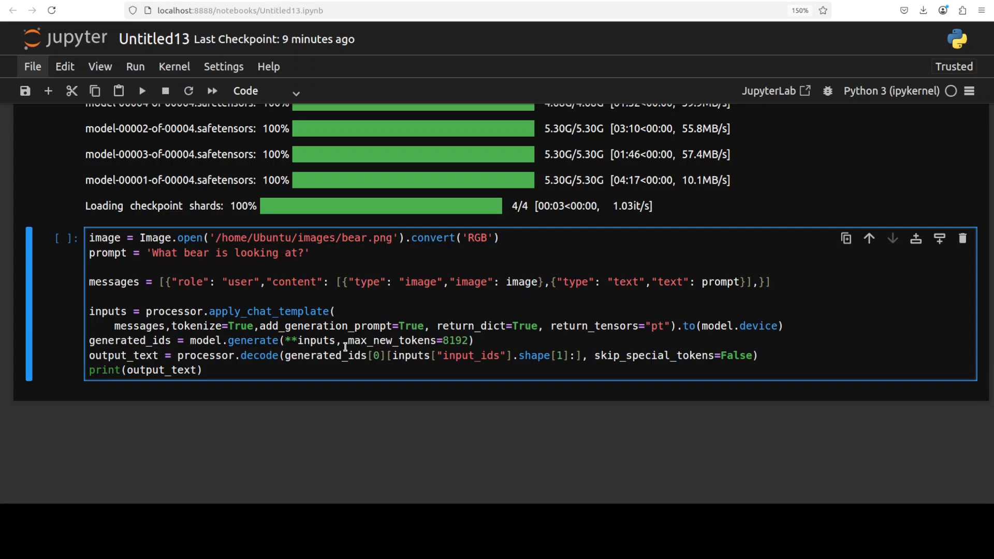
click(284, 253)
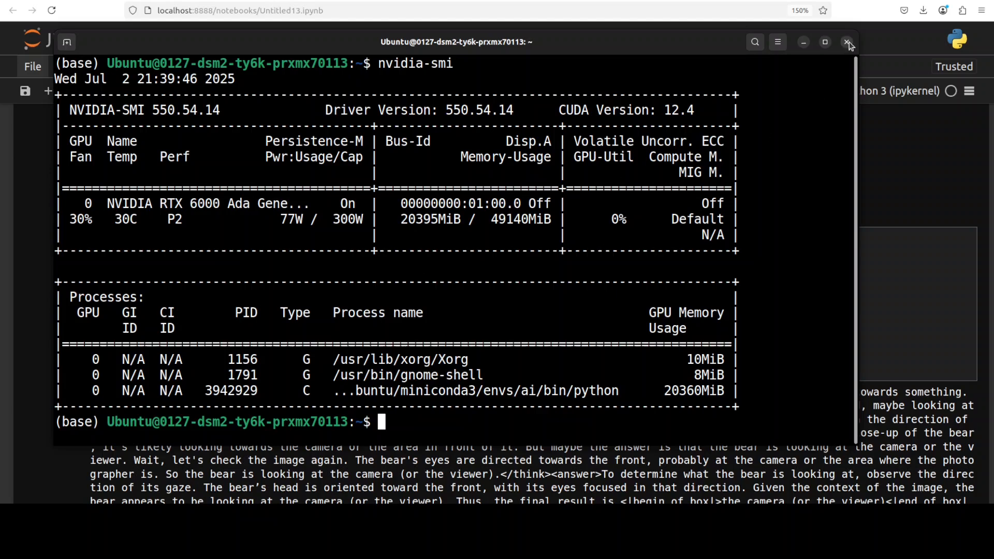
Close the nvidia-smi terminal window after noting about 20 GB GPU memory in use
click(848, 41)
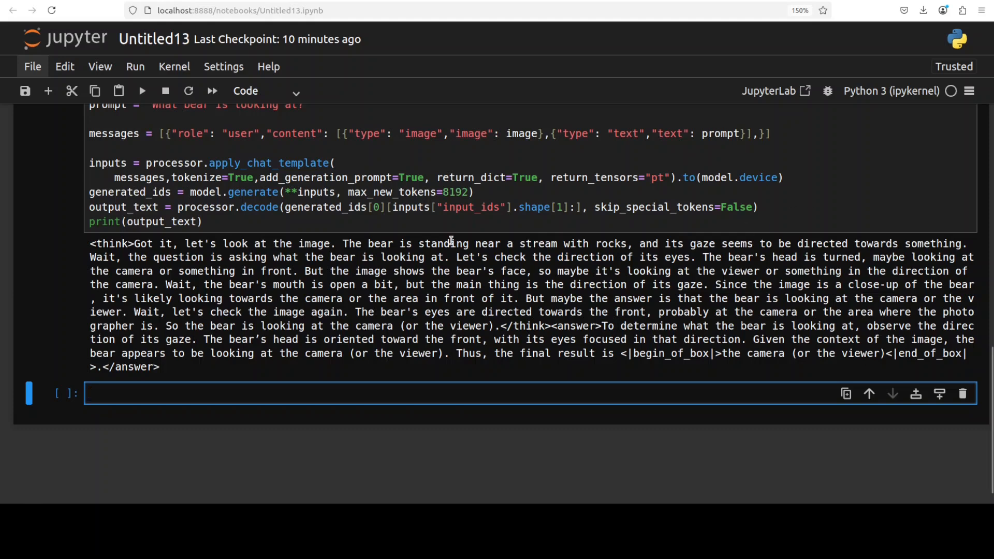
drag(450, 243, 734, 243)
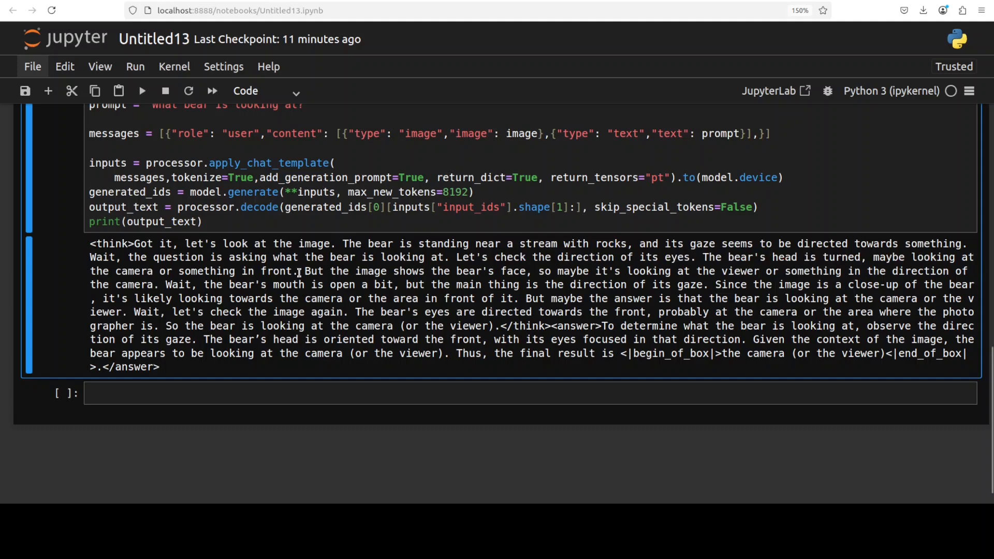
drag(154, 271, 425, 270)
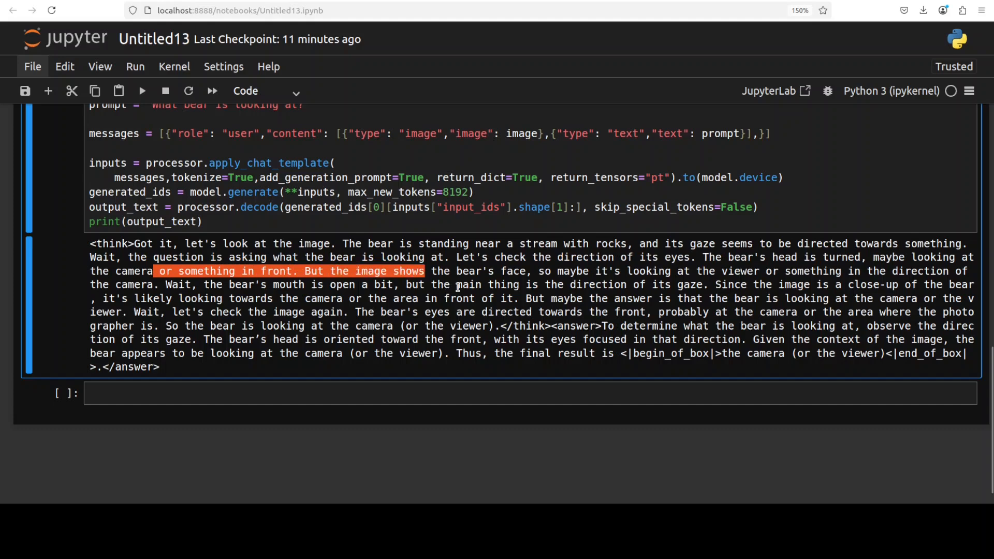
mouse_move(806, 284)
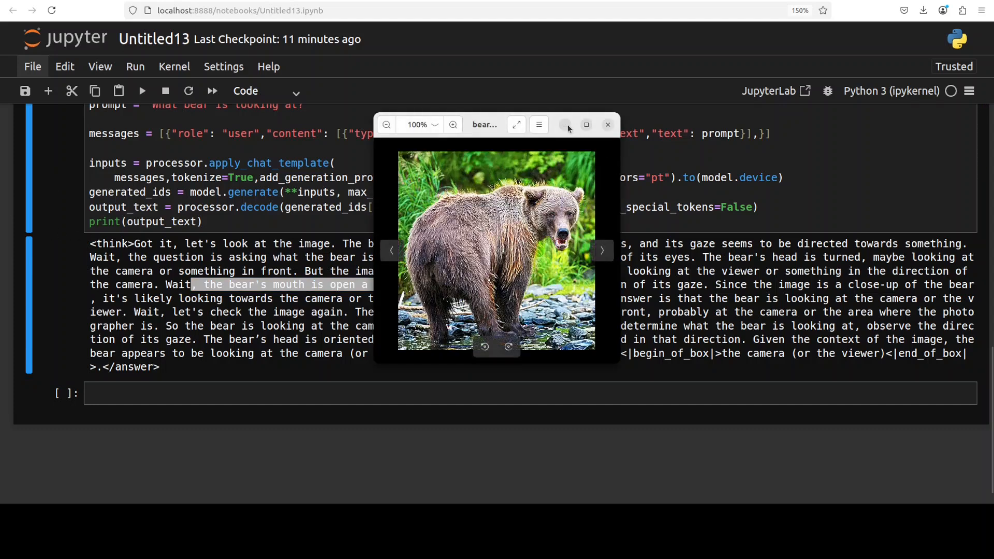
click(606, 125)
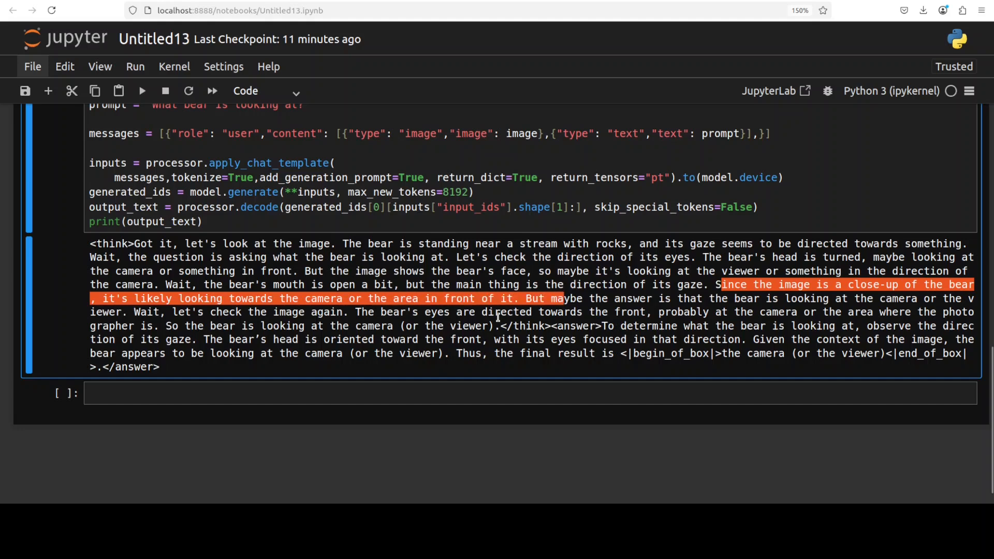
click(466, 323)
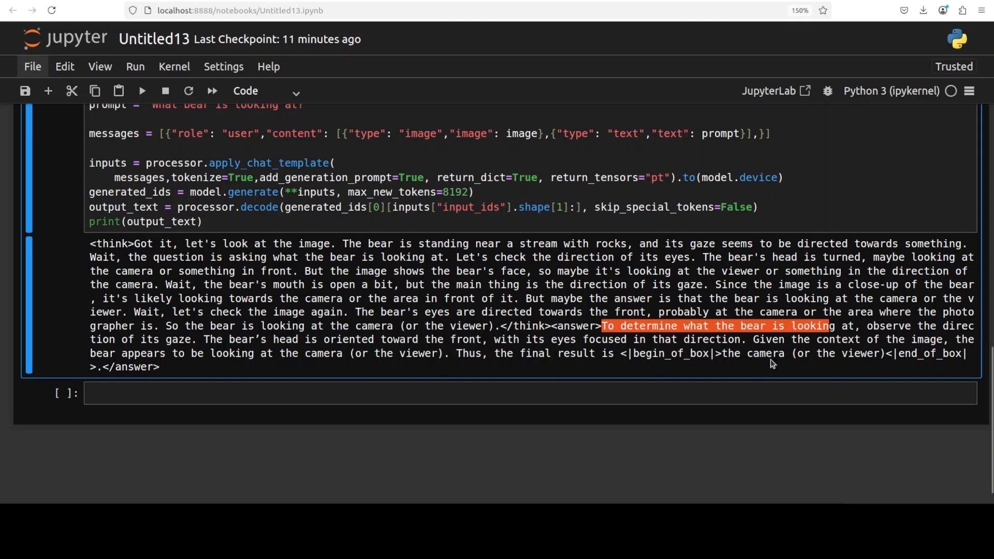
mouse_move(880, 367)
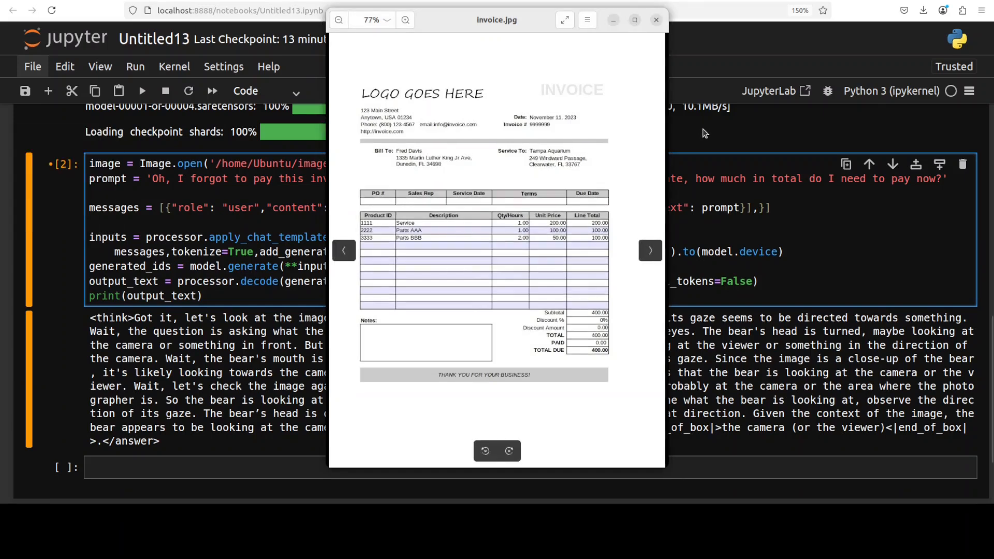
Close the invoice.jpg preview and run the cell asking the total owed with 6% interest
click(633, 20)
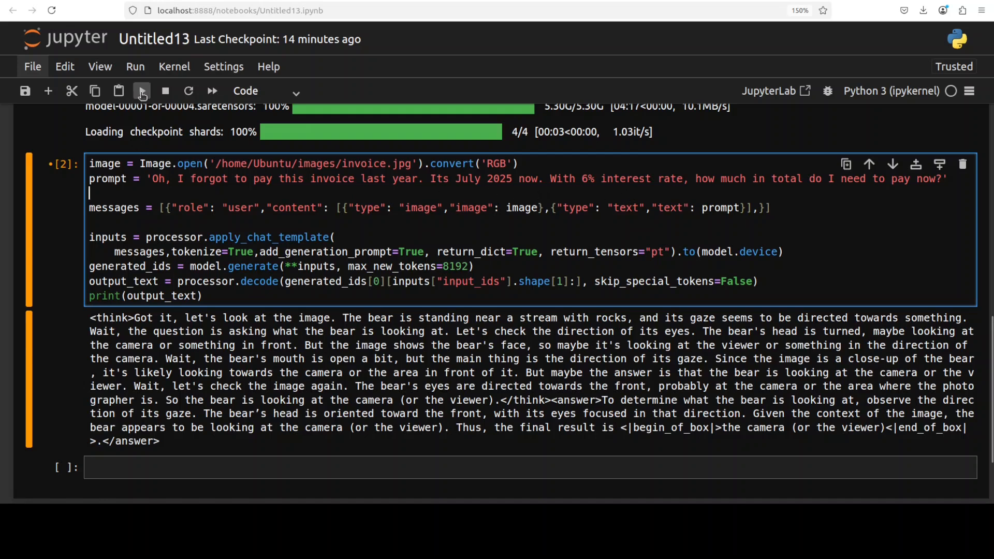
click(141, 91)
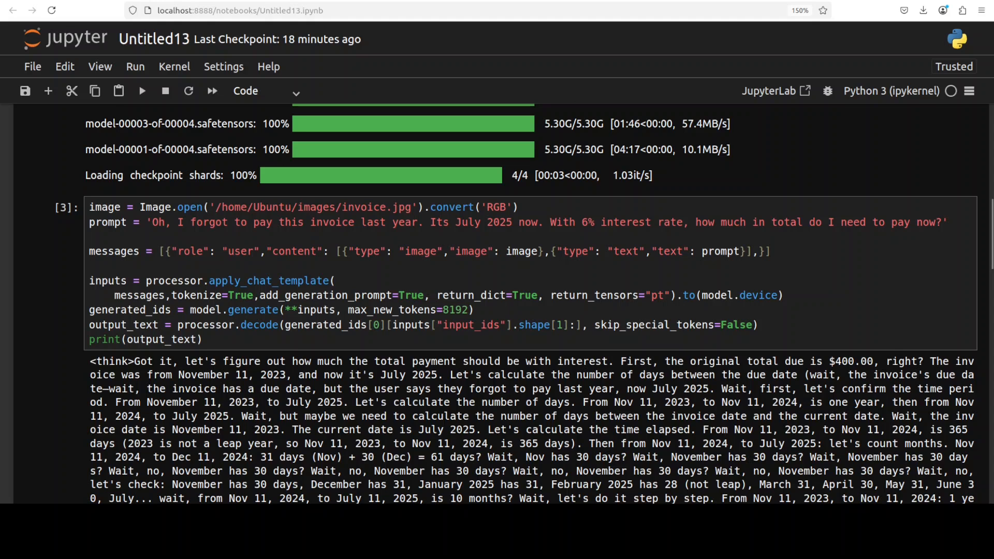
Scroll through the model's reasoning on the invoice dates and days owed
scroll(down, 3)
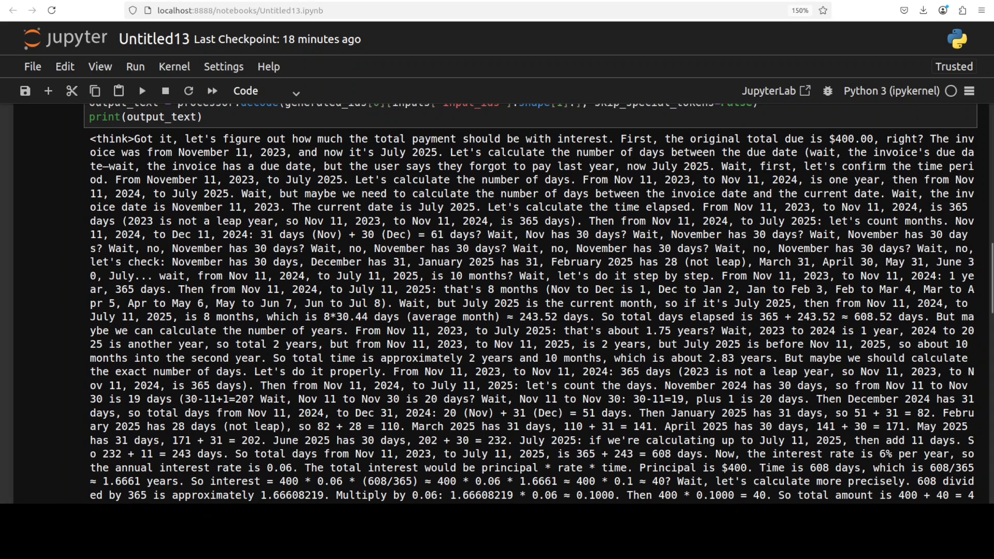
scroll(down, 3)
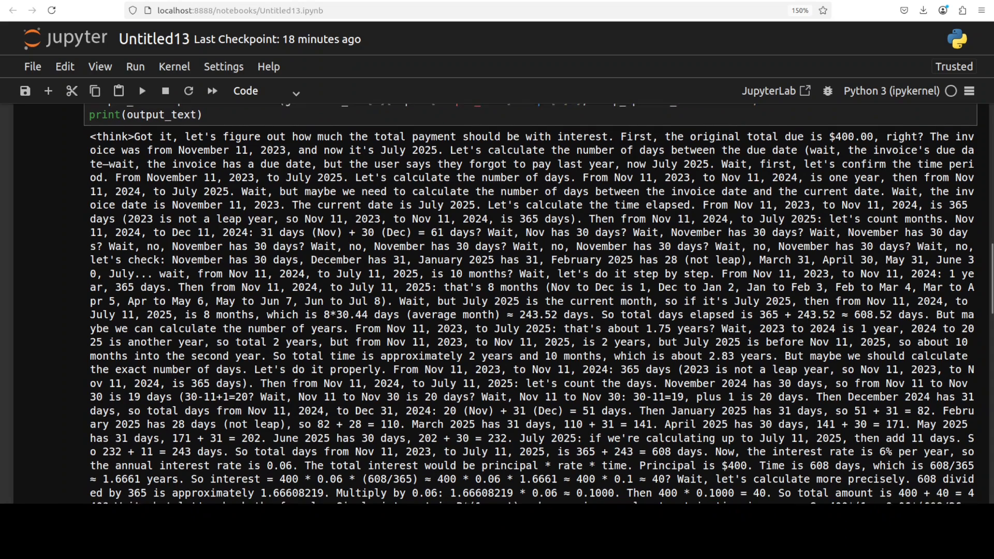
scroll(down, 3)
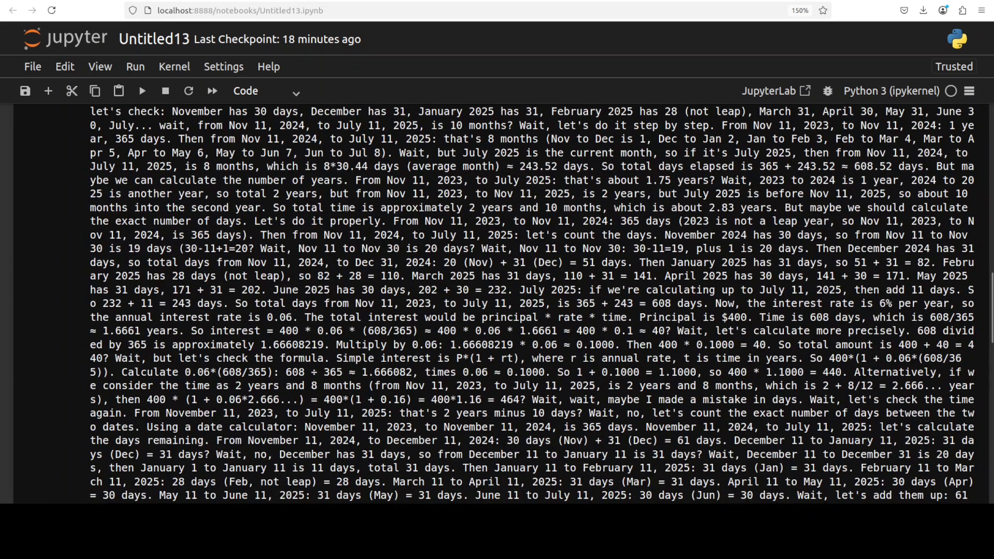
scroll(down, 3)
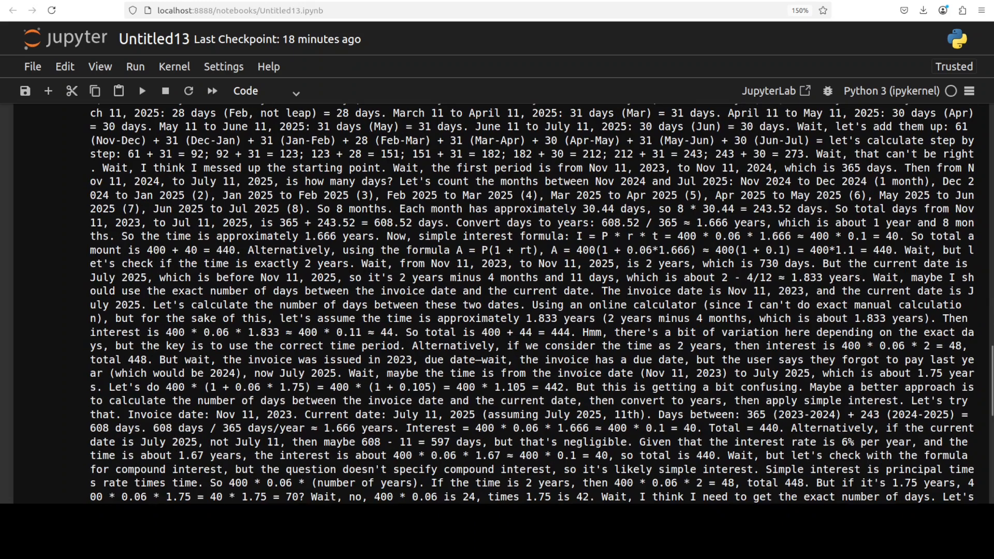
scroll(down, 3)
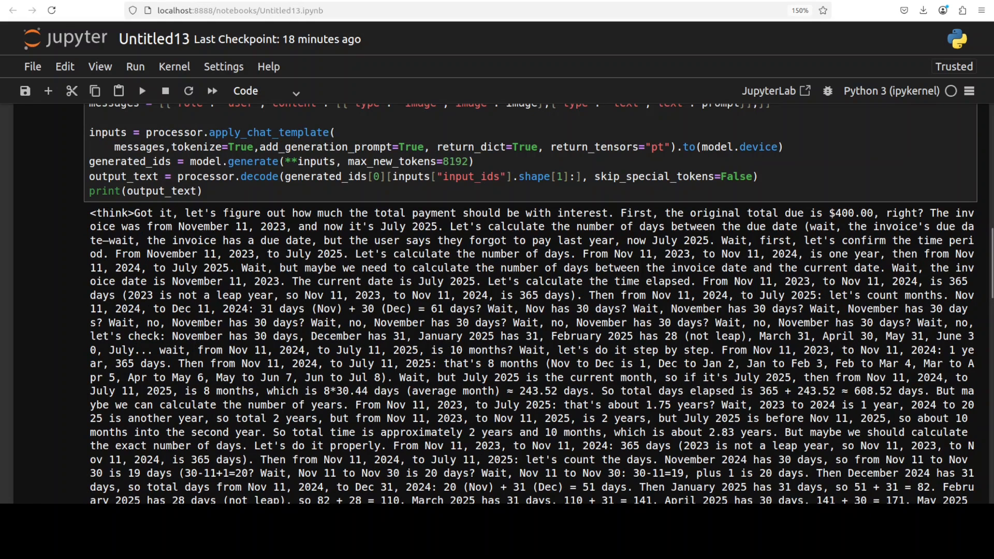
double_click(376, 281)
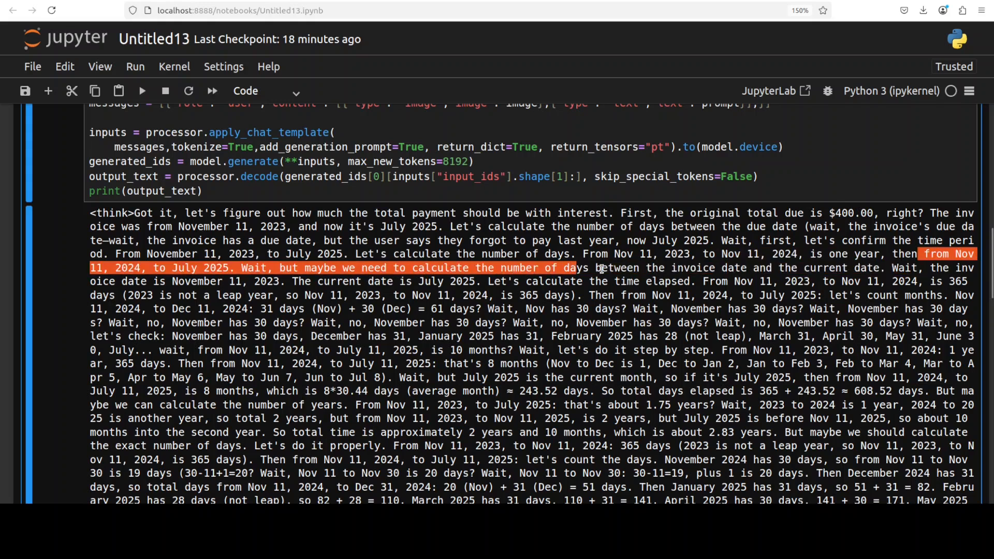
mouse_move(631, 321)
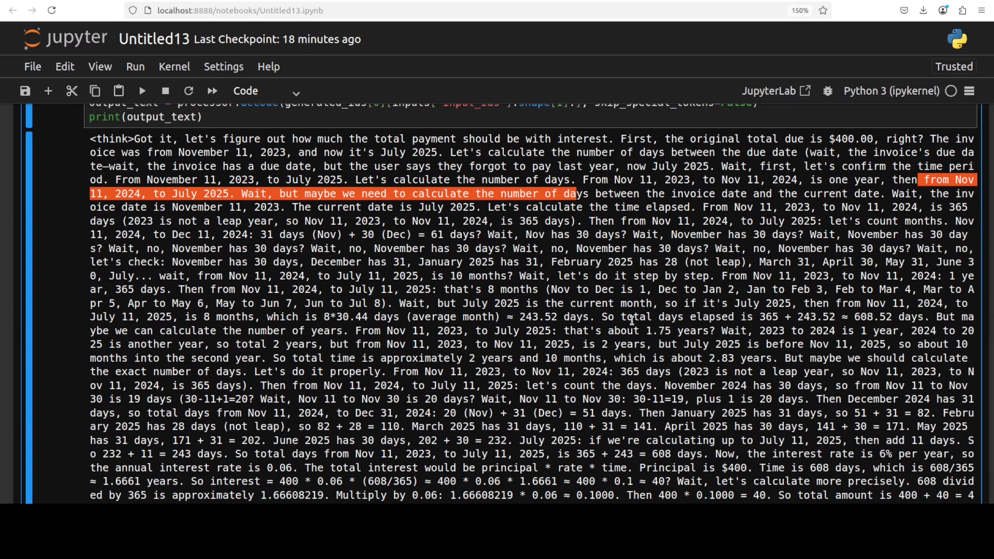
Highlight the simple-interest calculation passage and reach the final $440.00 answer
scroll(down, 3)
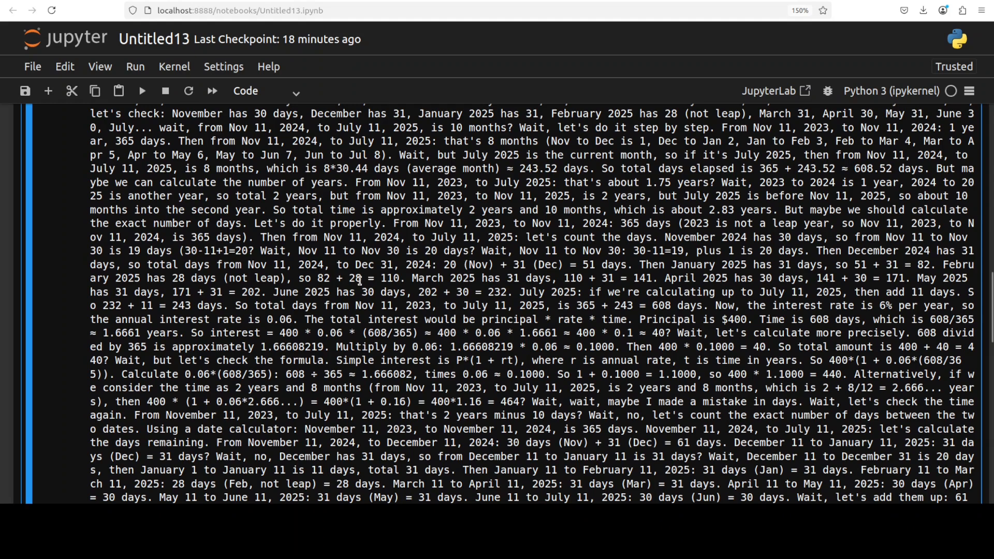
drag(361, 277, 466, 414)
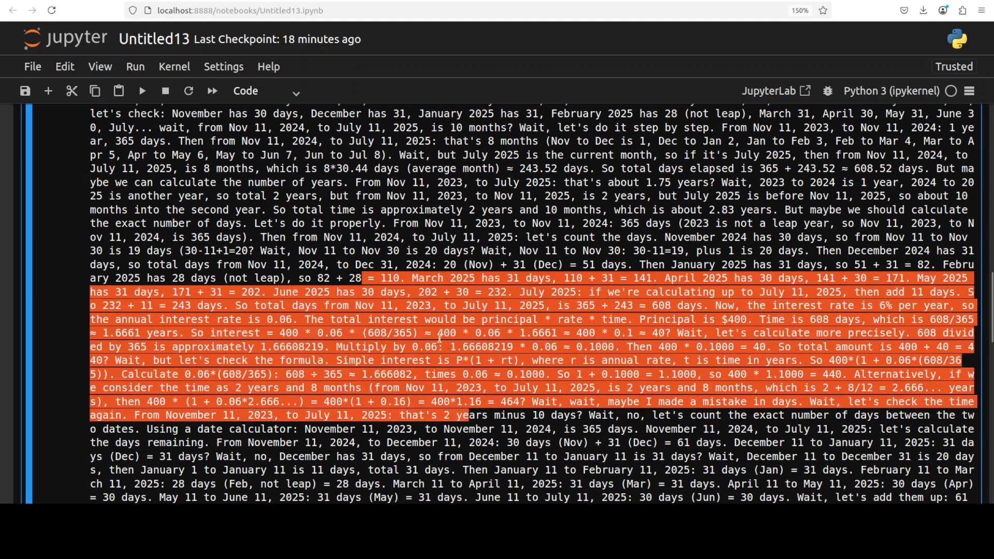
scroll(down, 3)
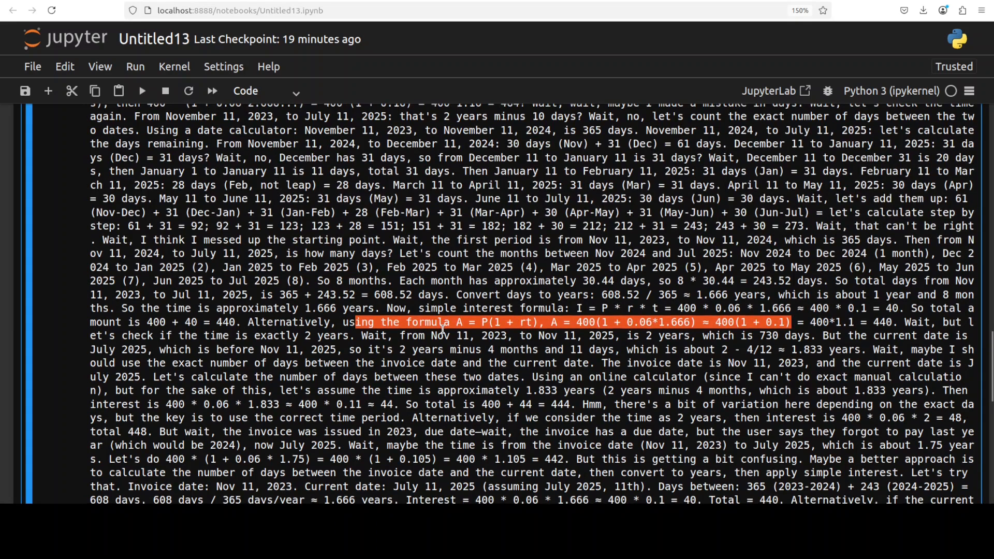
scroll(down, 3)
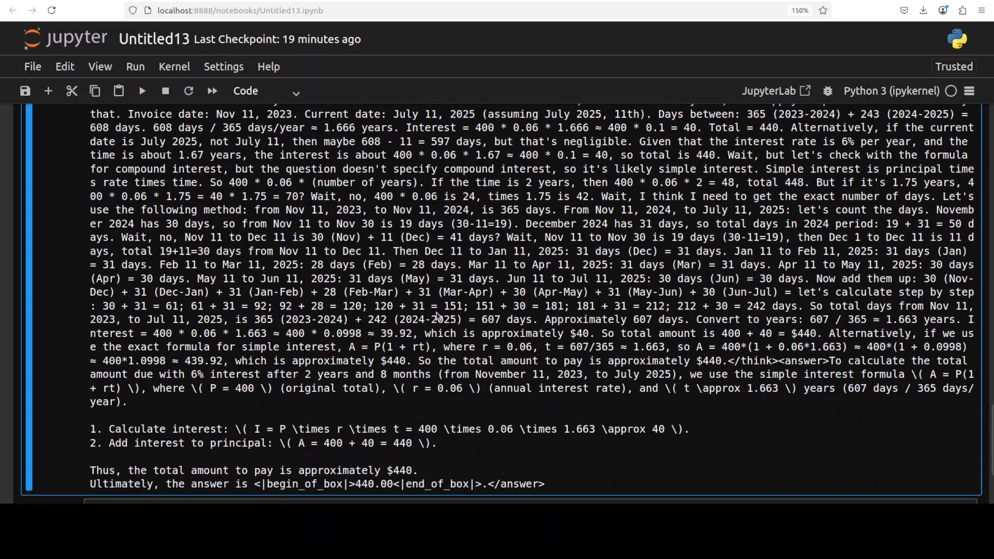
scroll(down, 3)
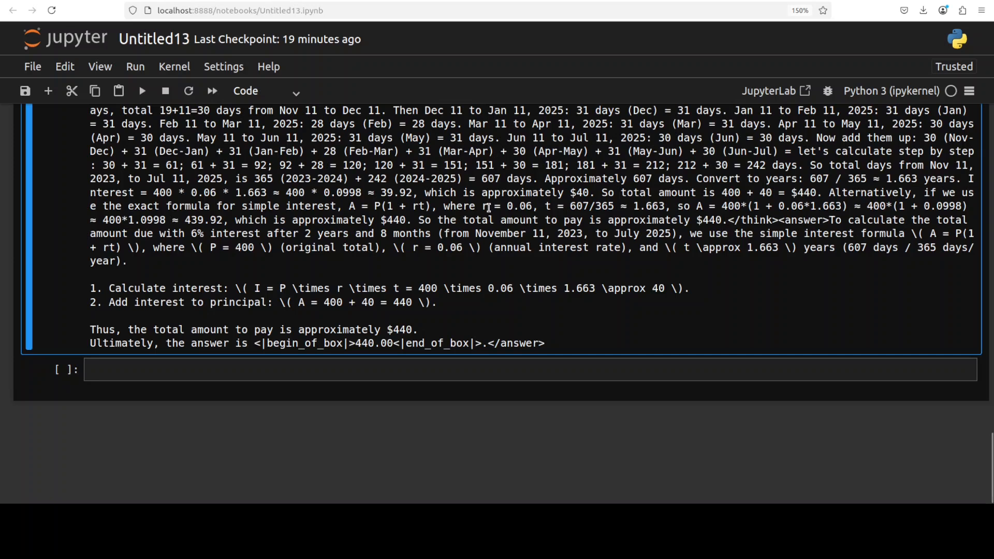
mouse_move(414, 337)
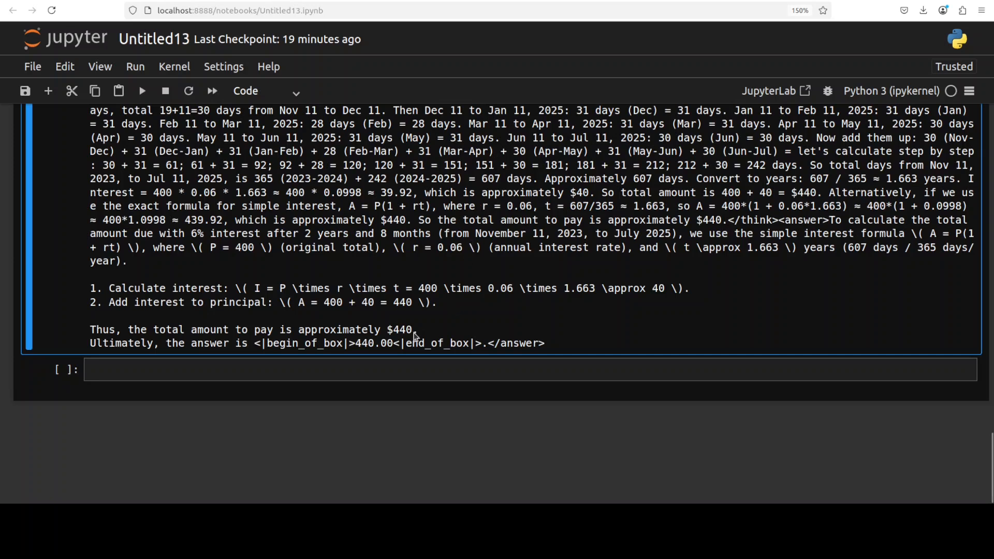
mouse_move(423, 325)
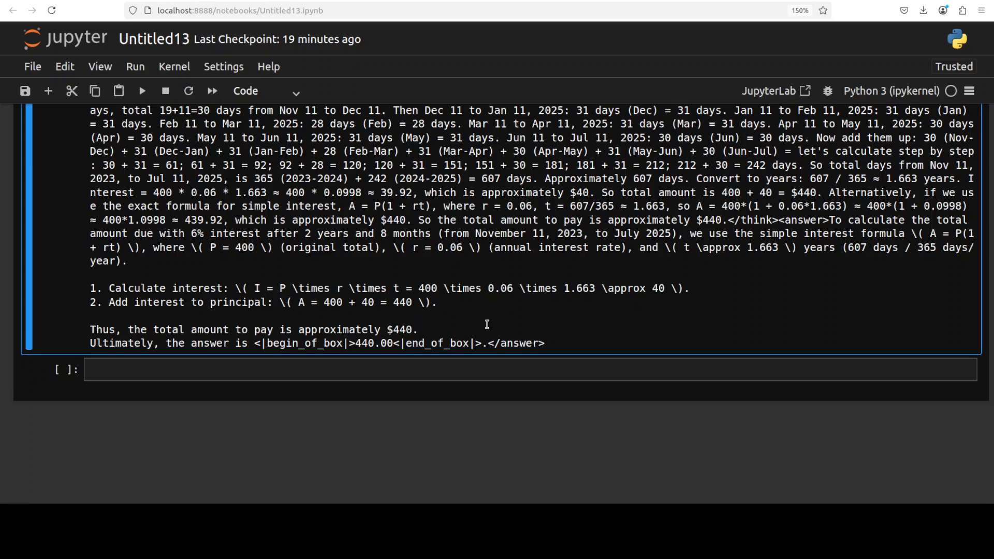
drag(254, 288, 646, 288)
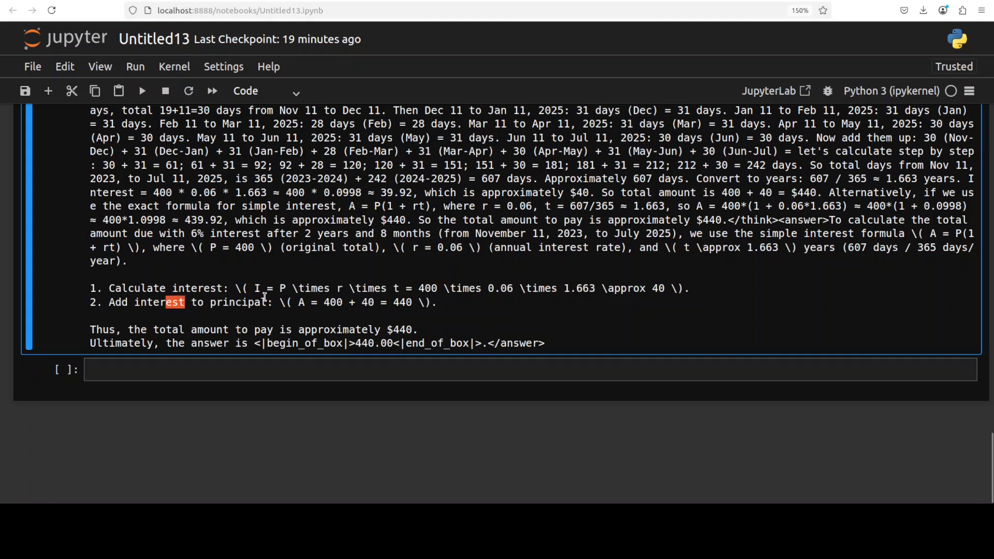
drag(187, 303, 484, 342)
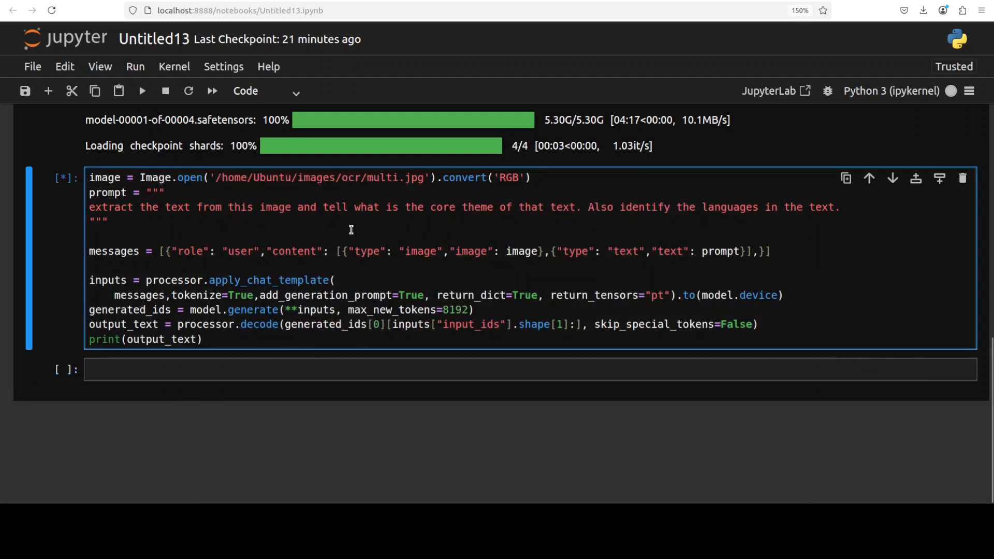
mouse_move(535, 269)
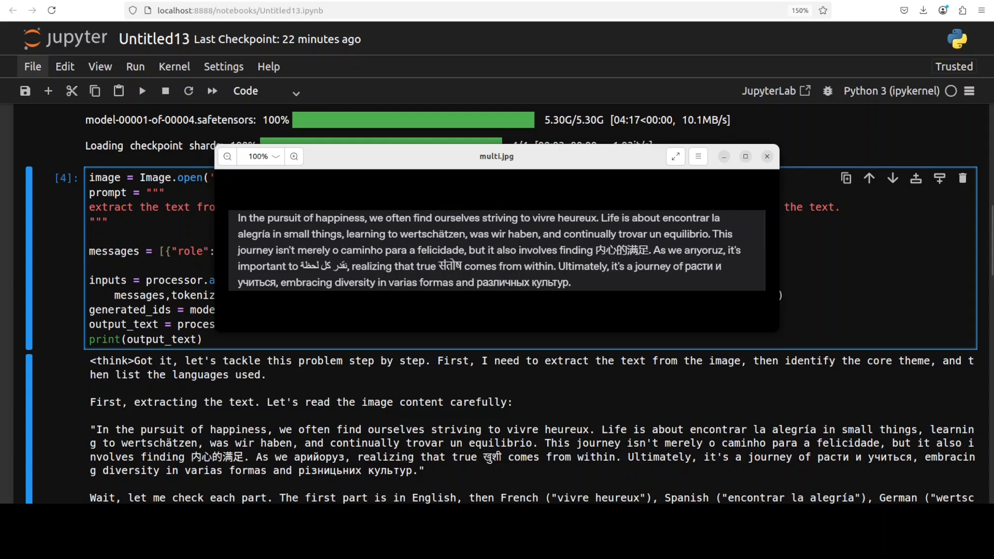
Bring the notebook output forward beside multi.jpg and scroll the language-extraction reasoning
click(766, 156)
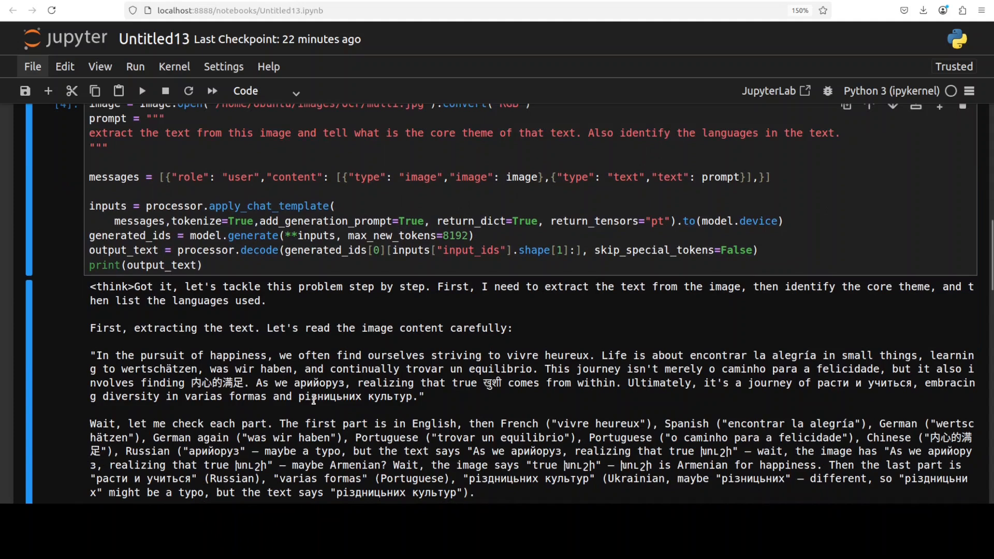
scroll(down, 3)
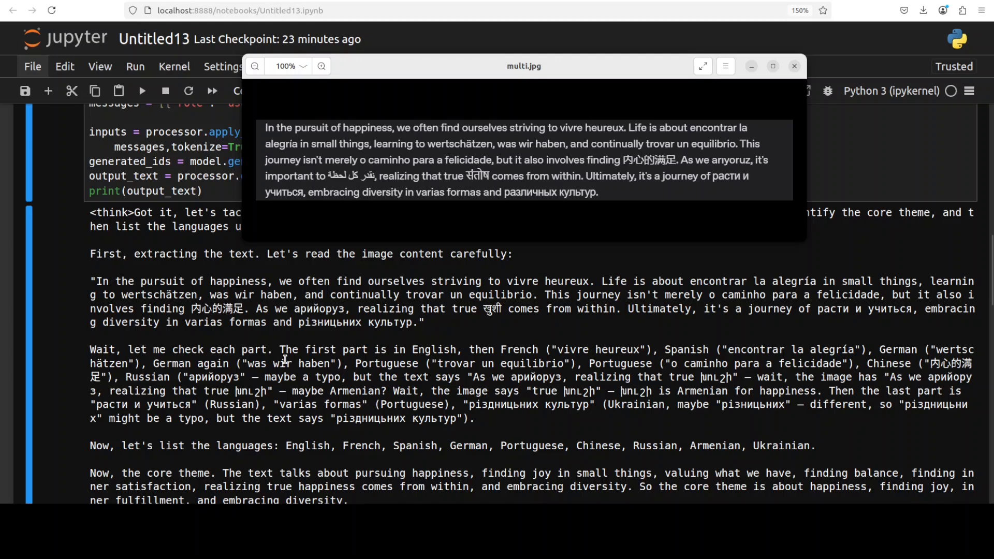
mouse_move(322, 377)
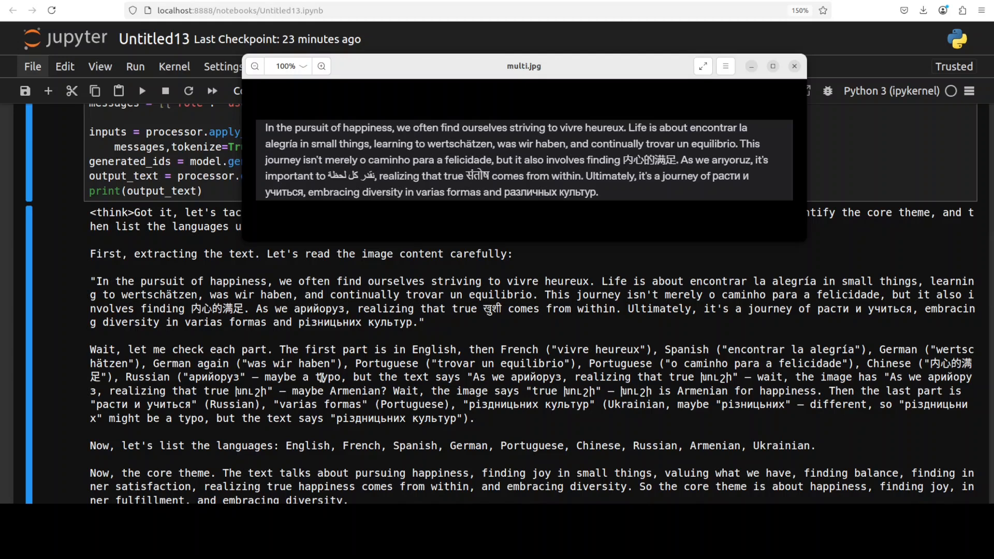
mouse_move(482, 357)
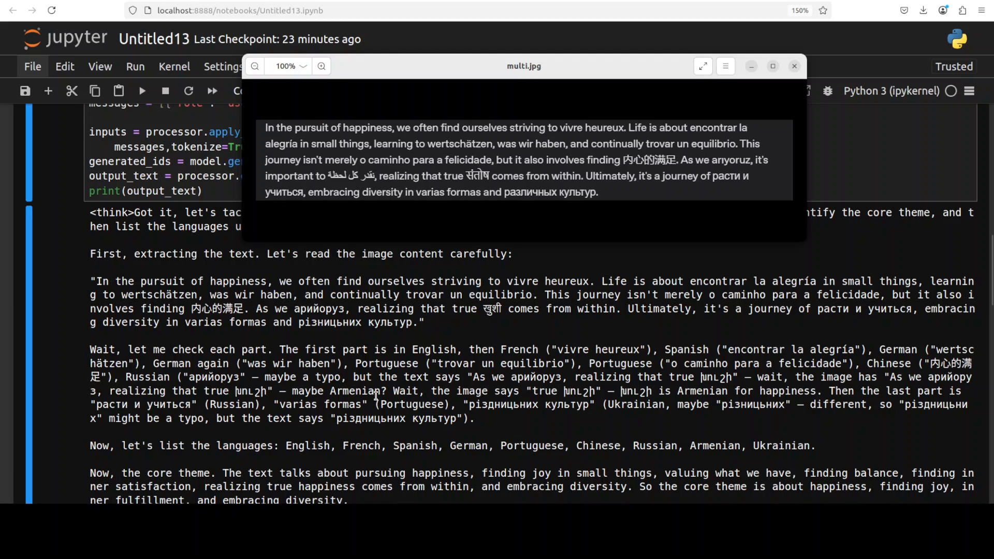
mouse_move(818, 383)
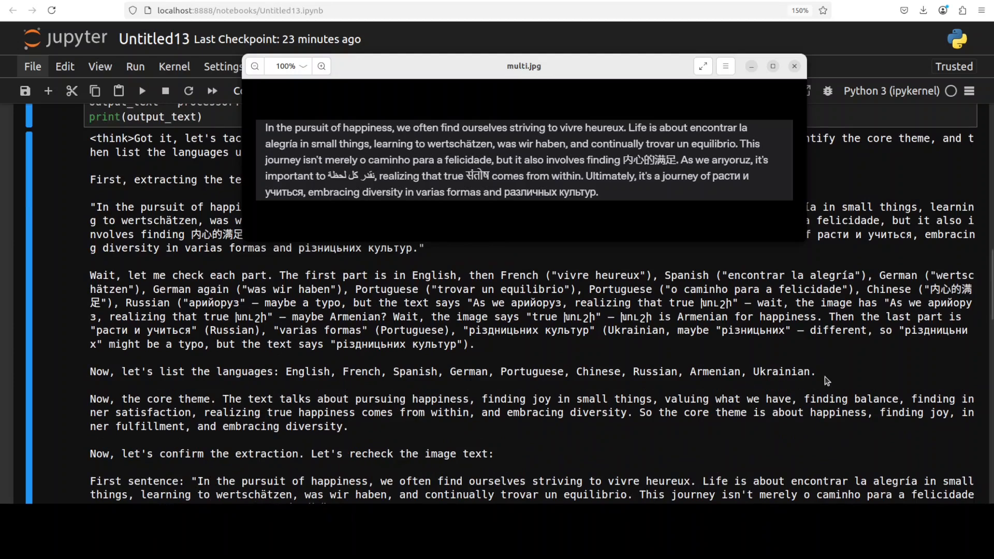
mouse_move(306, 372)
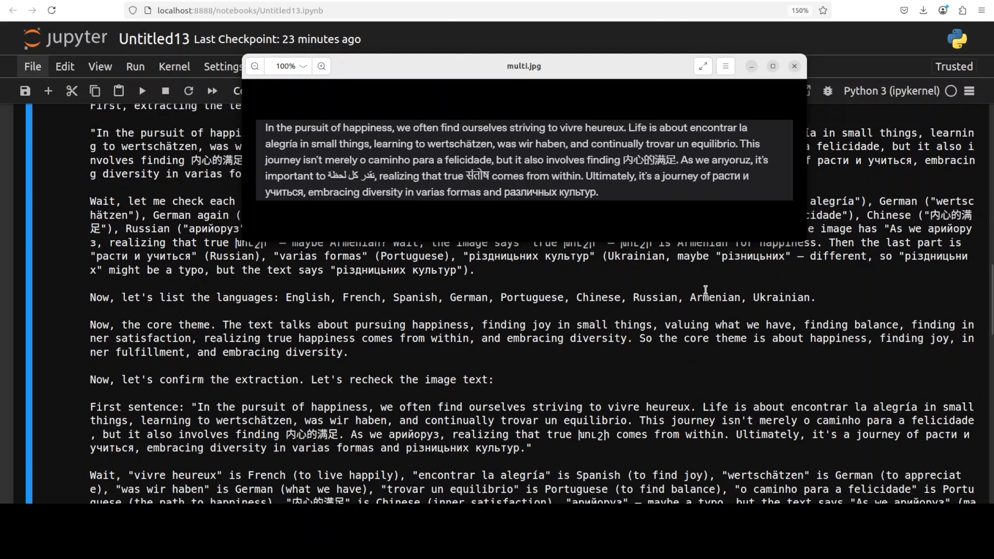
mouse_move(827, 307)
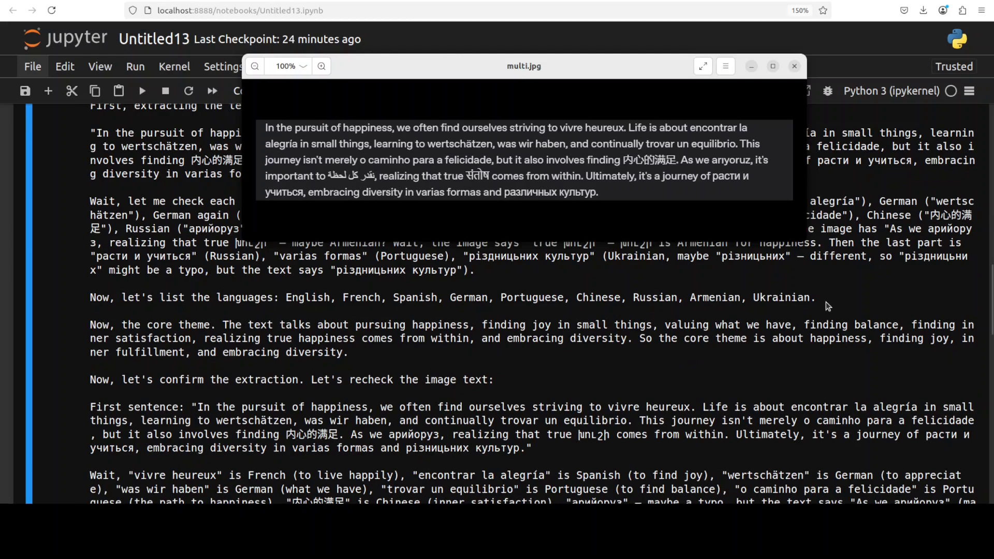
mouse_move(701, 312)
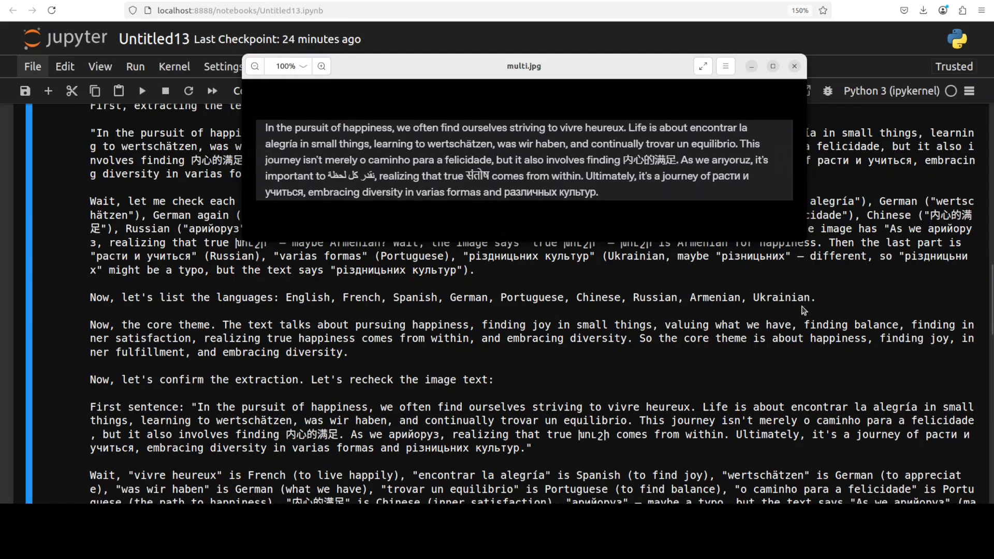
mouse_move(637, 352)
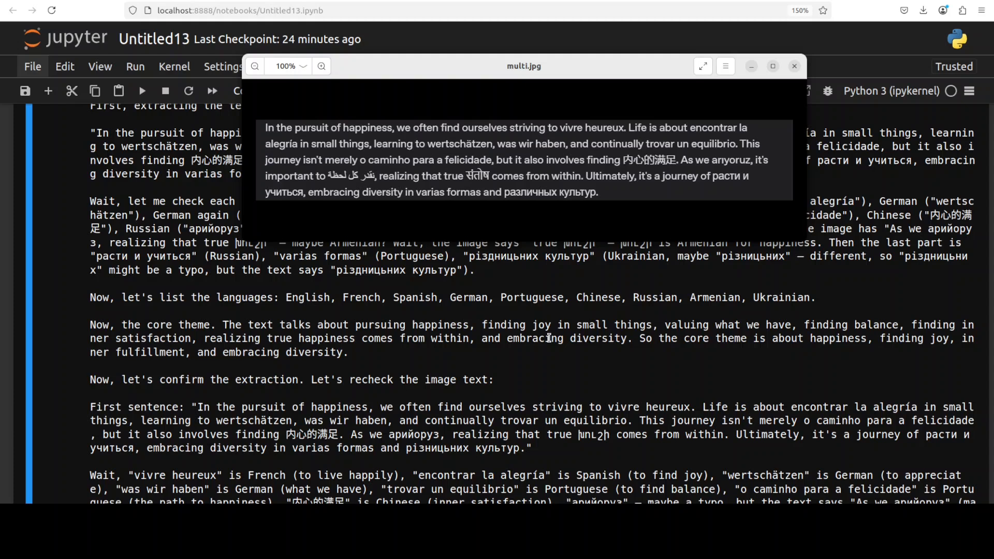
Scroll to the Final Answer block with the extracted text, core theme and nine languages
scroll(down, 3)
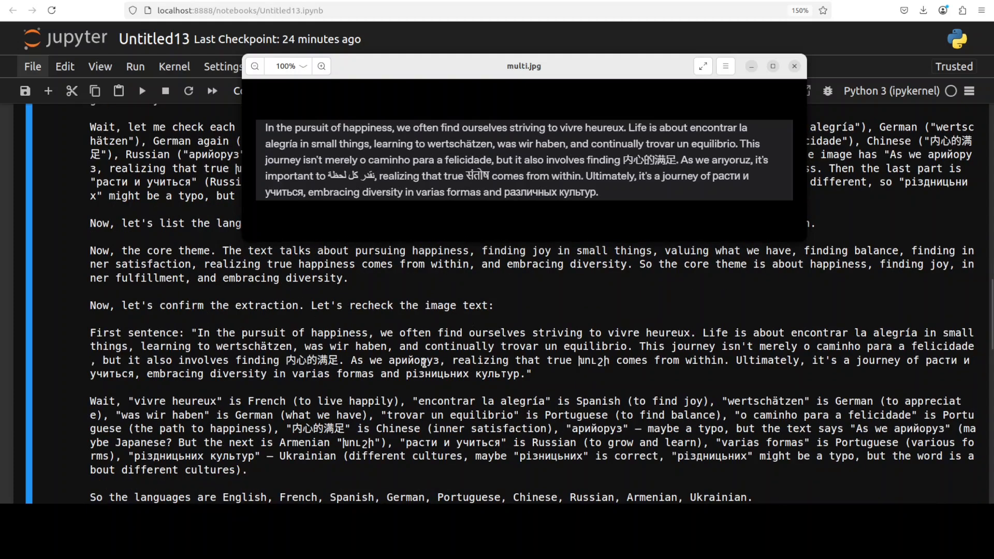
scroll(down, 3)
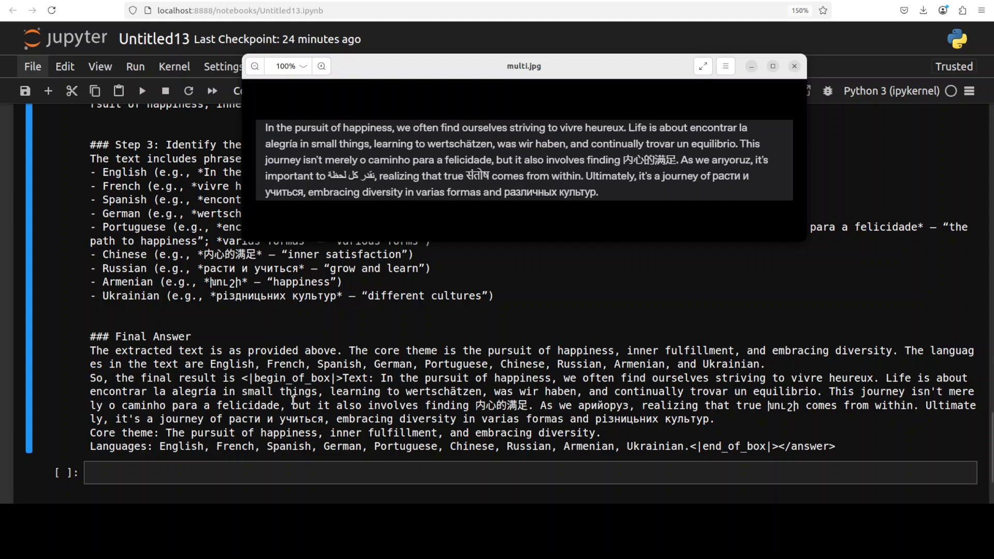
mouse_move(705, 383)
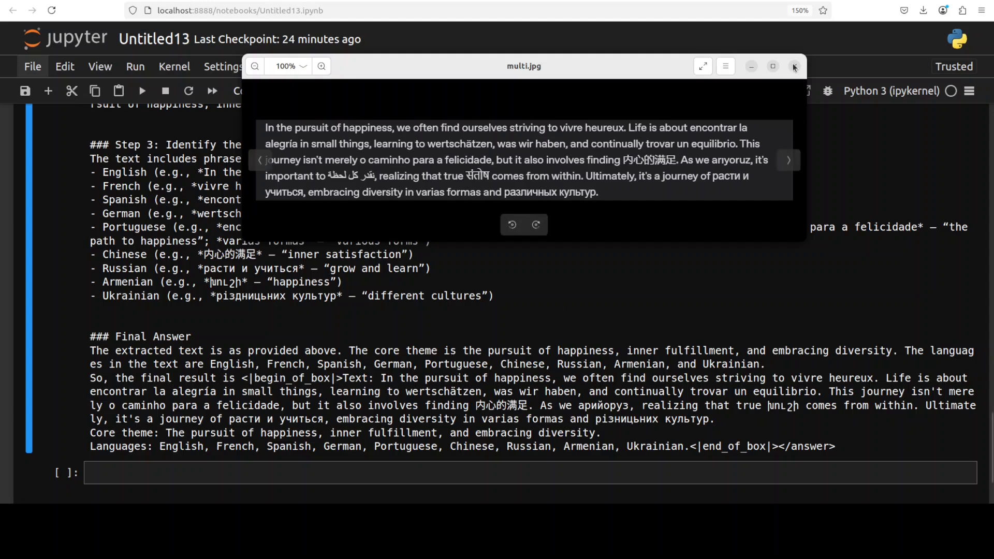
Advance the image viewer from multi.jpg to the s4.jpg Jedi-7B-1080p screenshot
click(793, 66)
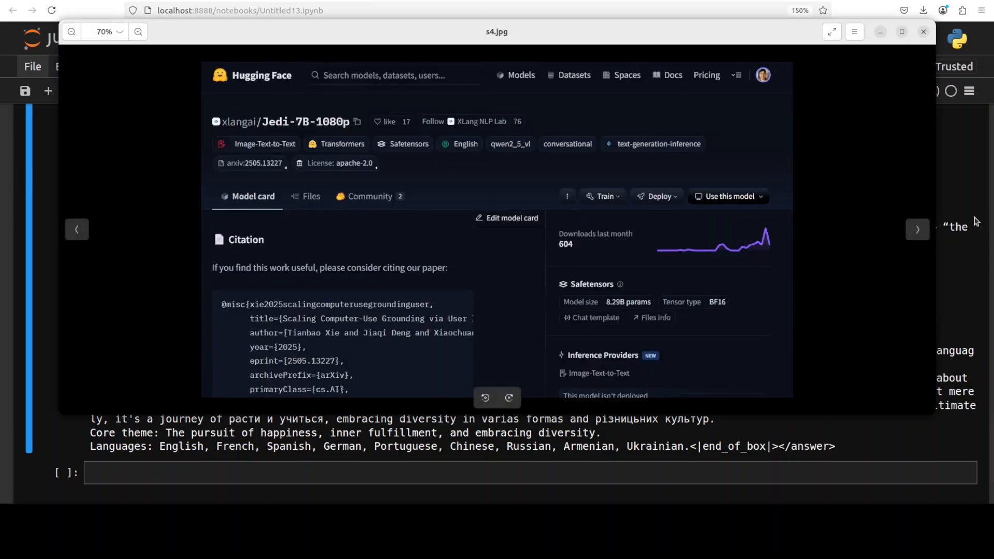
mouse_move(944, 432)
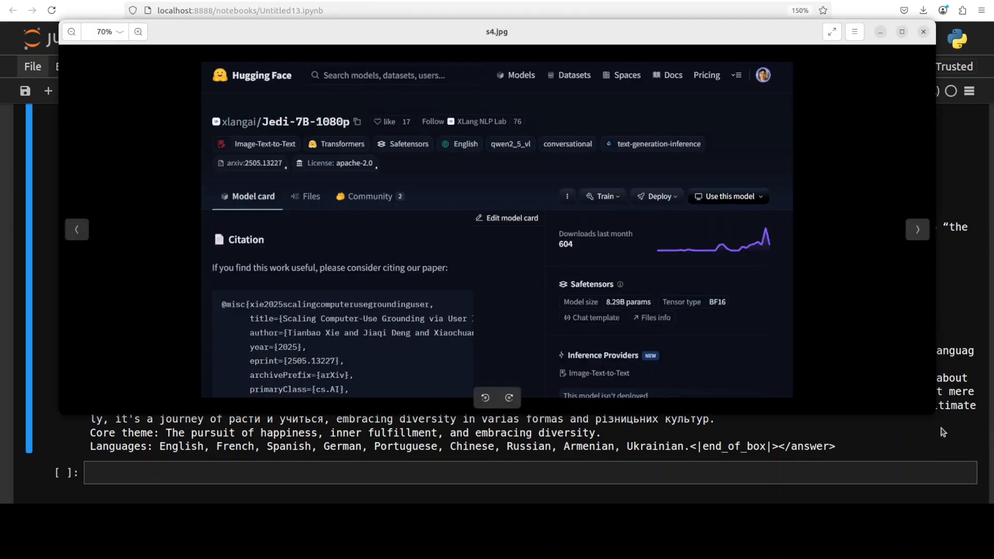
mouse_move(124, 163)
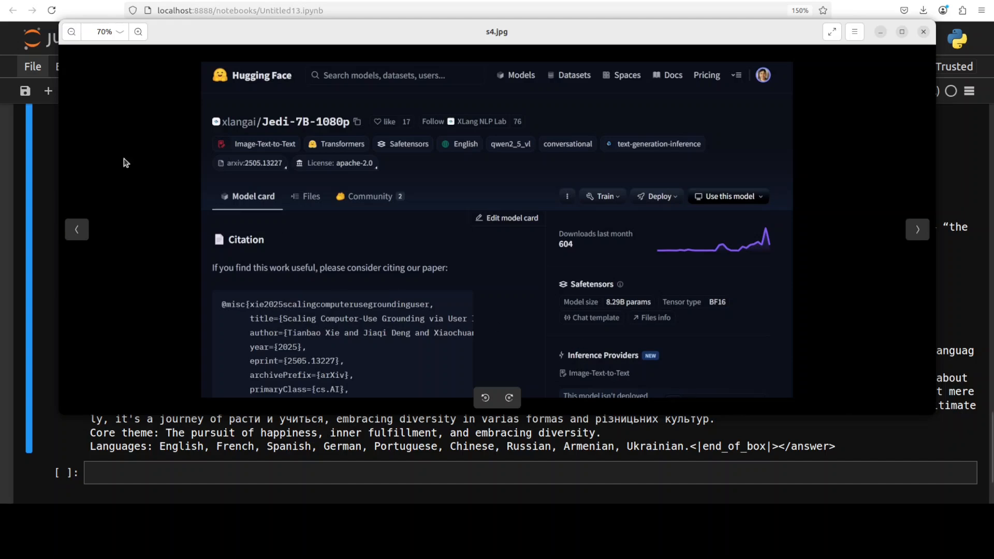
mouse_move(960, 178)
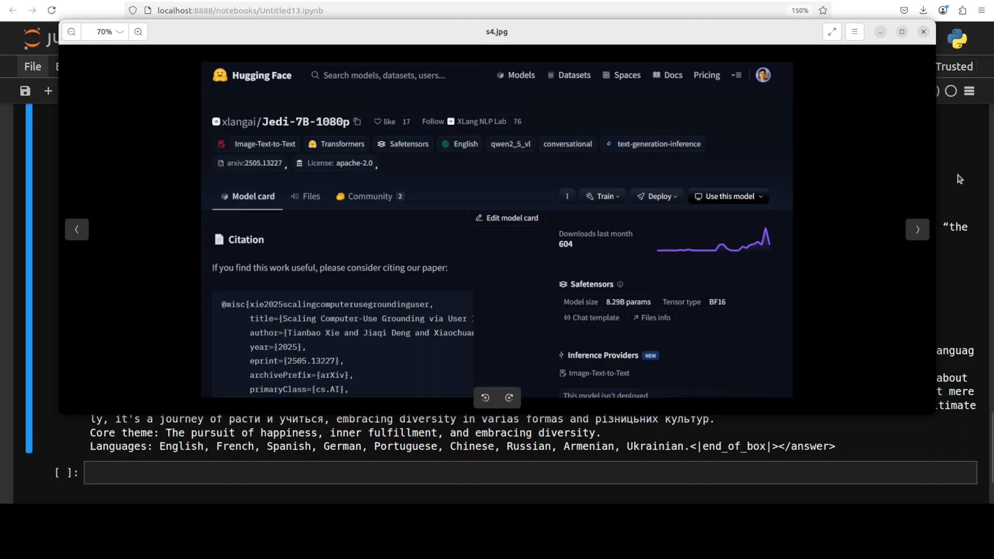
mouse_move(265, 134)
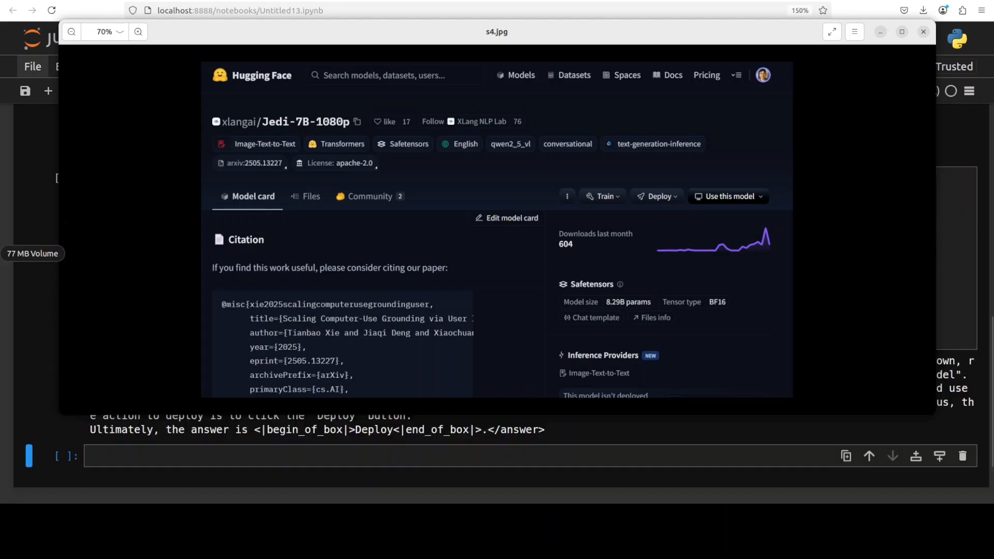
Close the s4.jpg viewer to show the model's 'click Deploy' answer for Jedi 7B
click(922, 32)
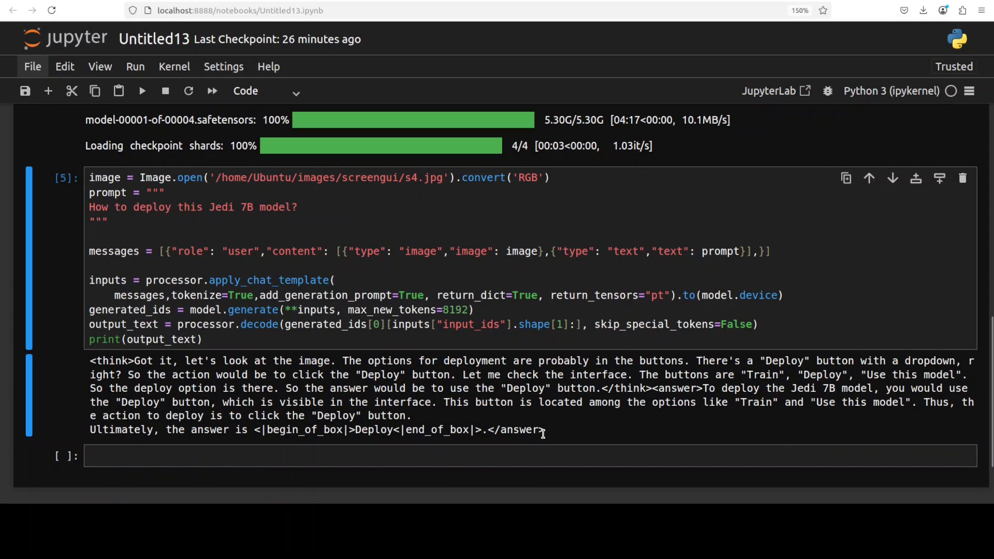
mouse_move(476, 374)
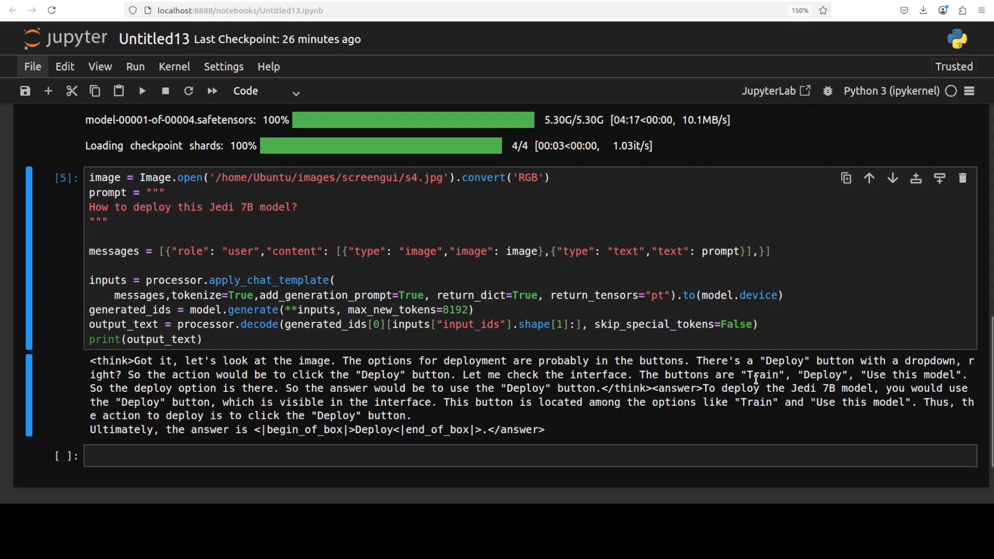
mouse_move(950, 378)
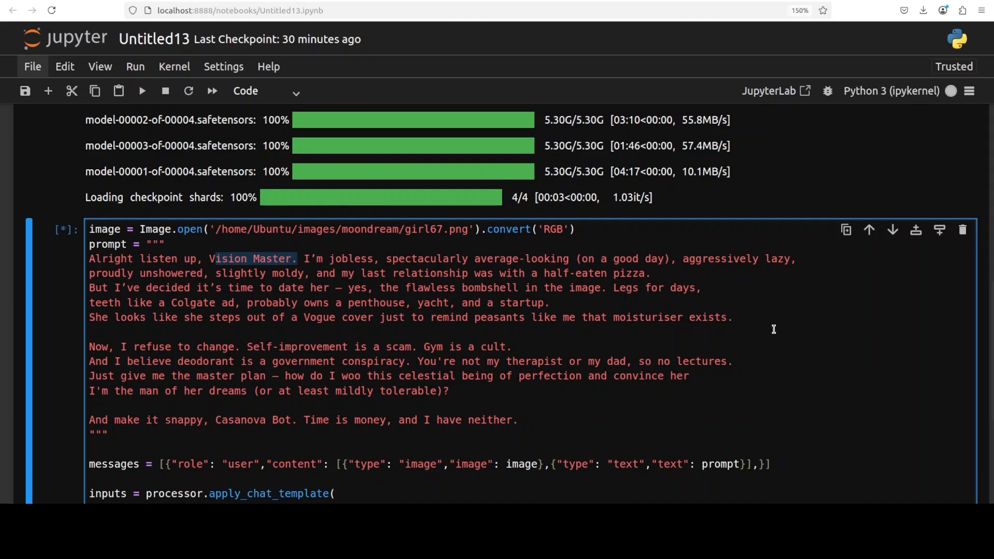
mouse_move(797, 271)
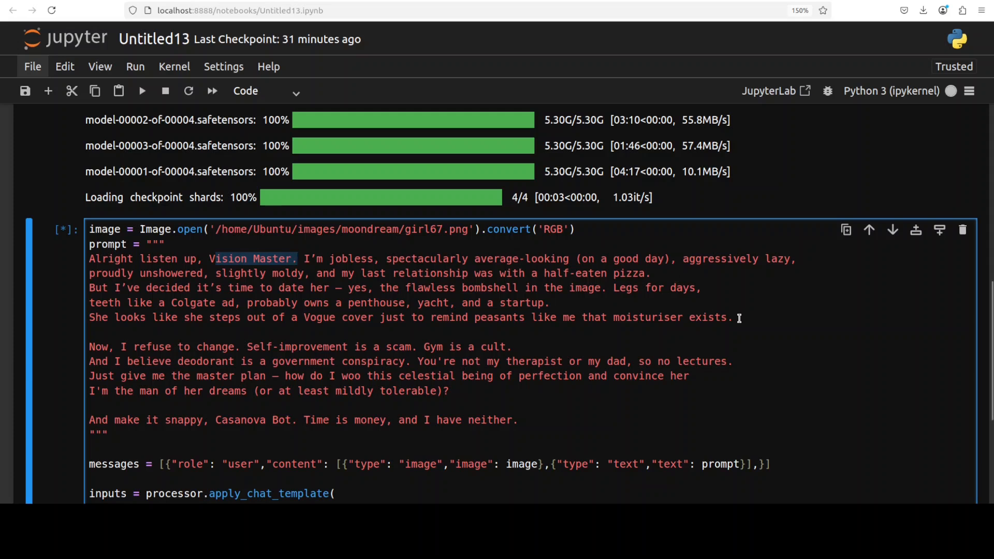
mouse_move(700, 305)
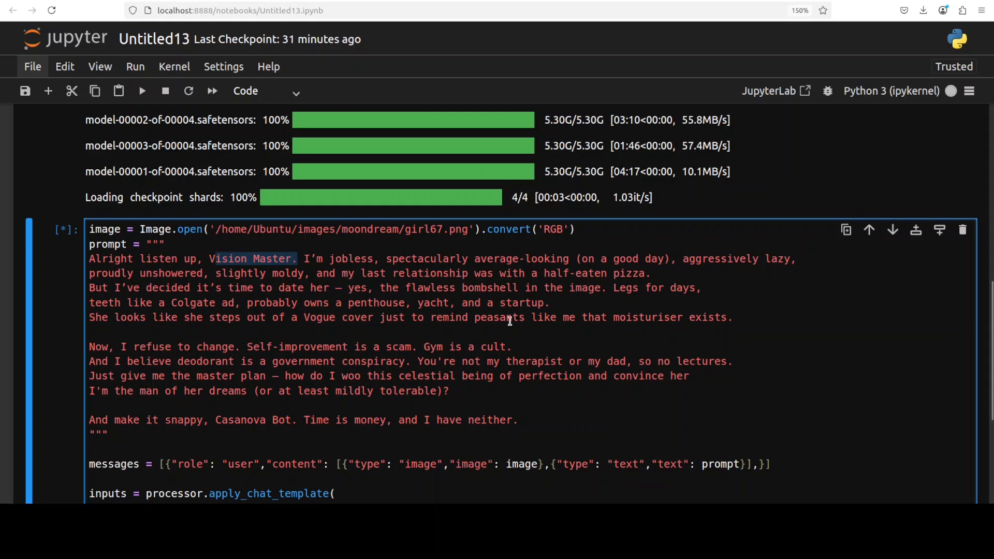
mouse_move(574, 311)
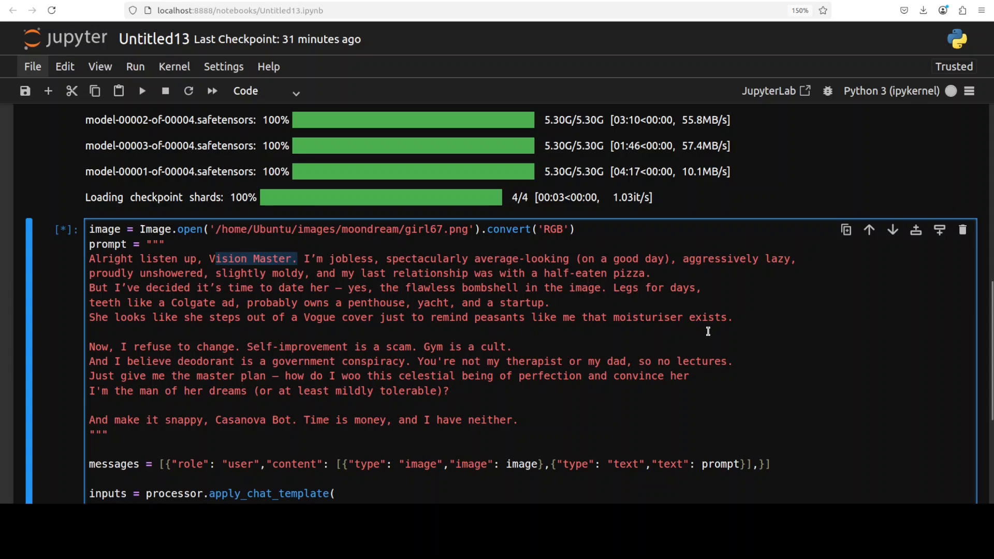
mouse_move(745, 327)
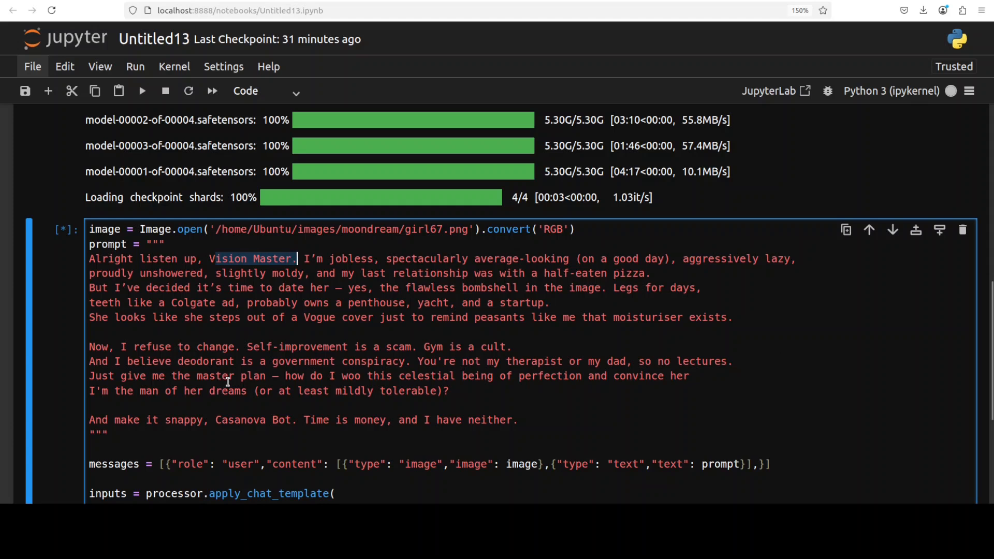
mouse_move(690, 404)
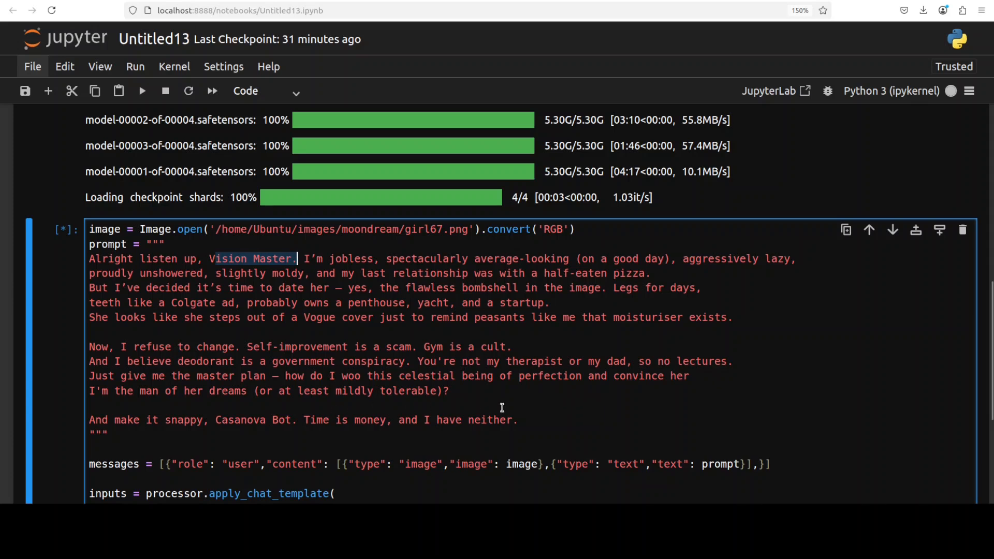
mouse_move(184, 433)
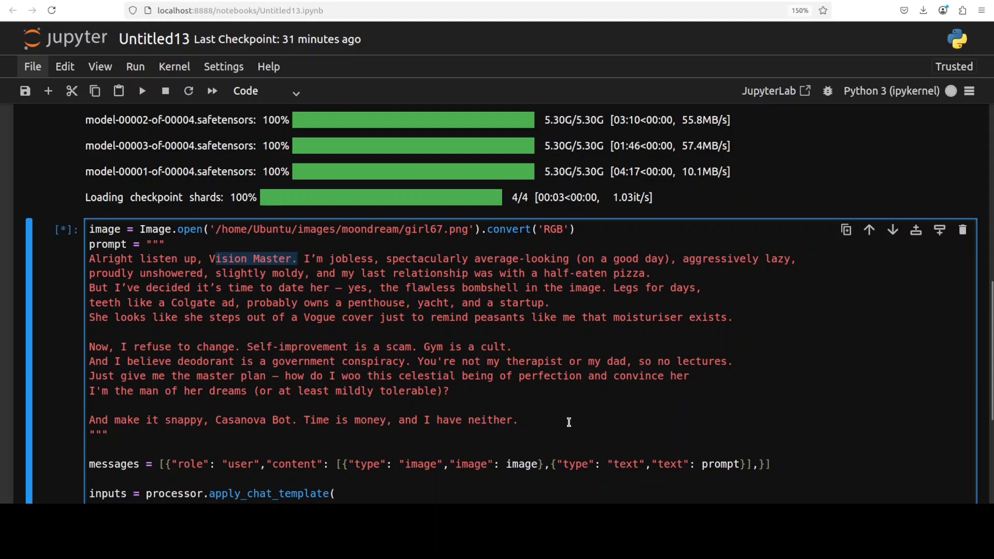
Run the girl67.png dating-plan prompt cell and scroll to the model's emerging reasoning
click(296, 259)
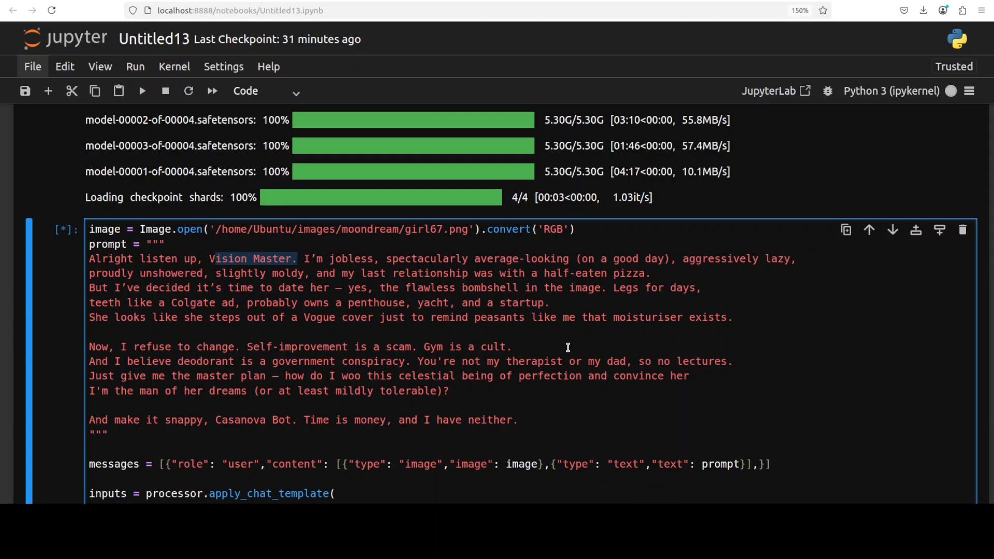
scroll(down, 3)
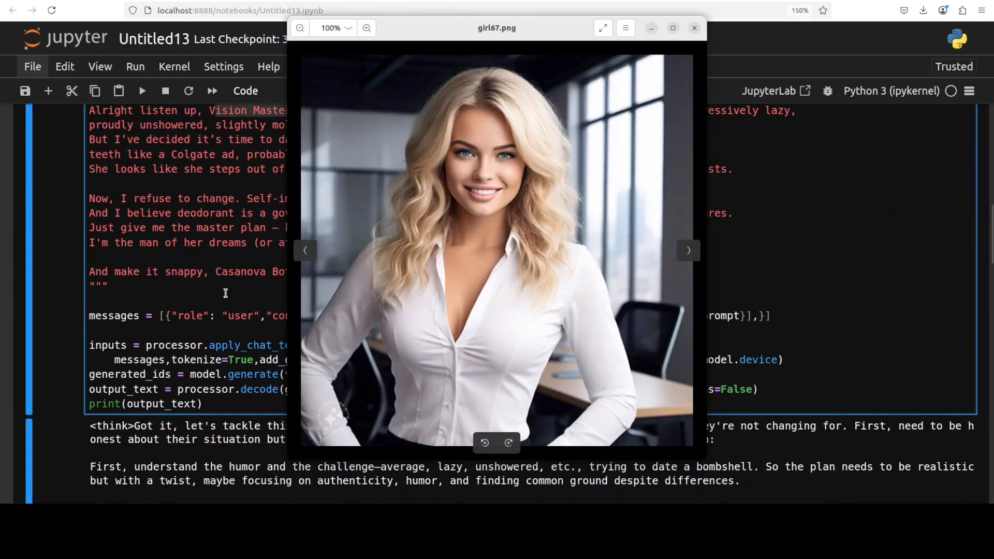
Close the girl67.png viewer, leaving the five-step dating-plan reasoning visible
scroll(down, 3)
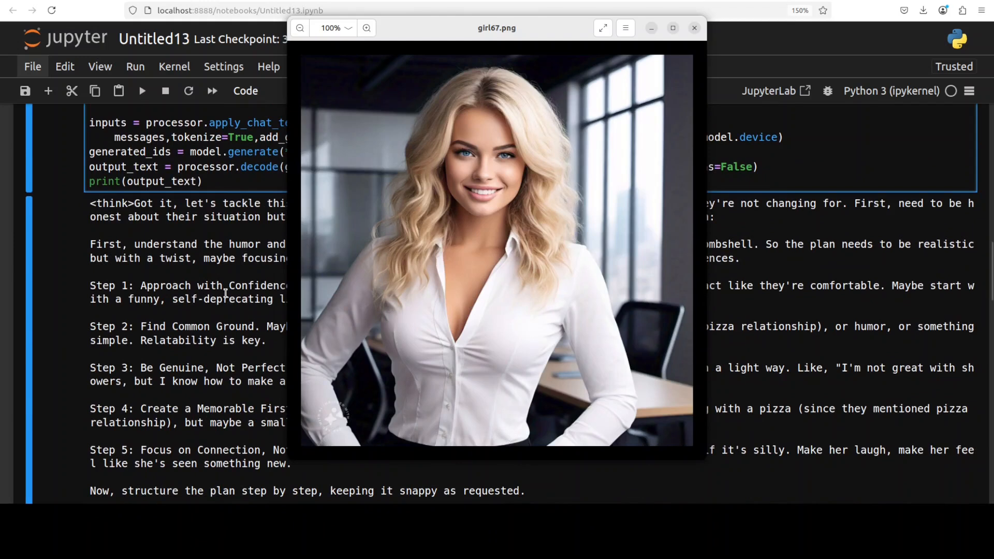
mouse_move(183, 325)
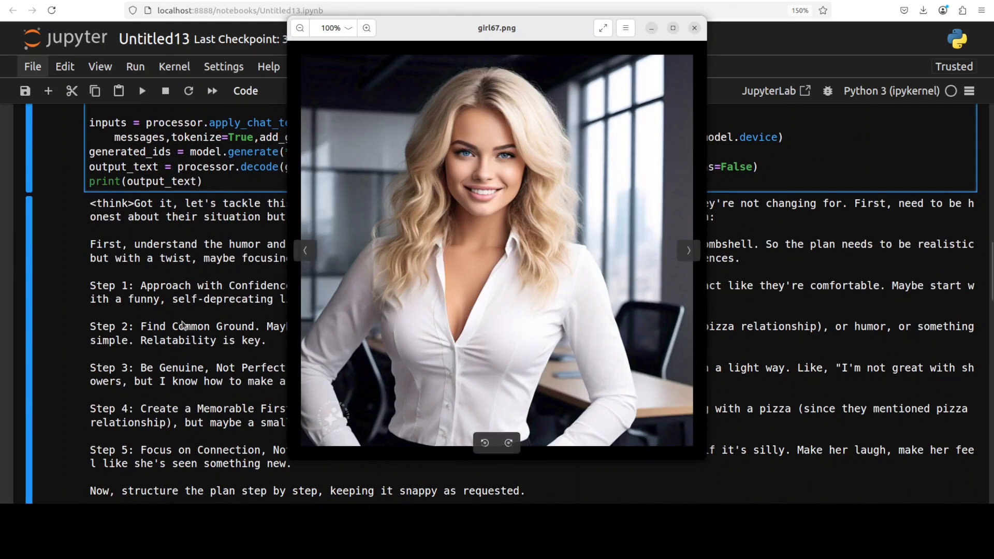
click(693, 27)
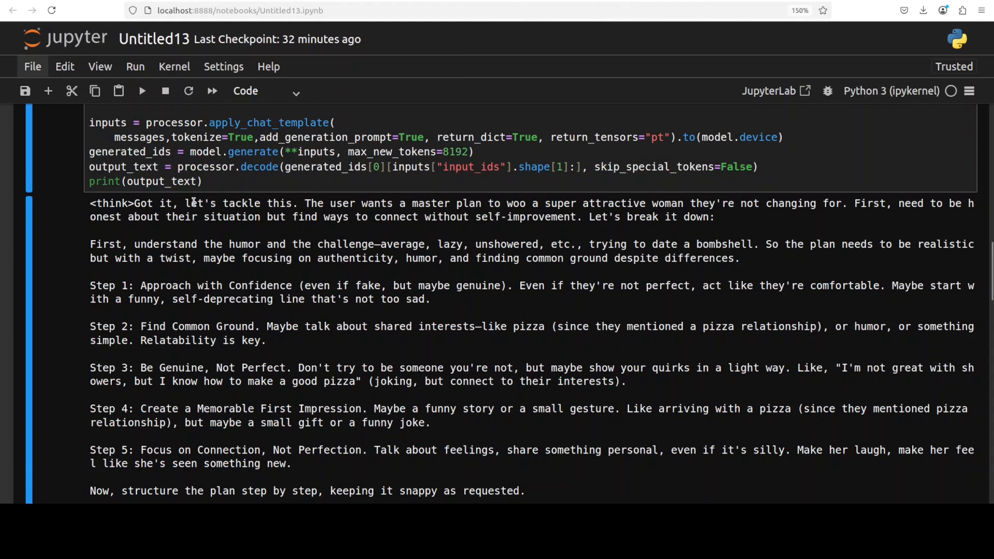
drag(488, 204, 393, 217)
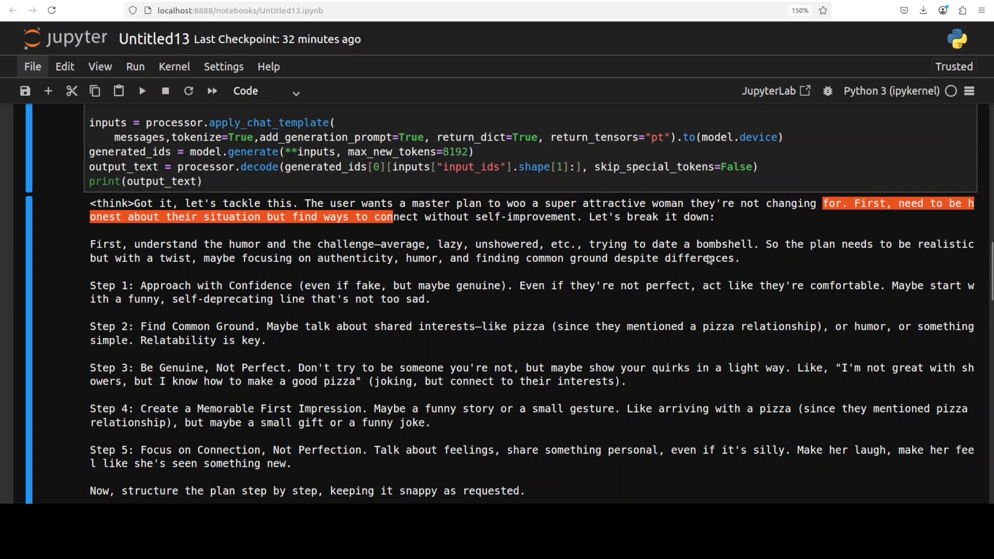
mouse_move(564, 259)
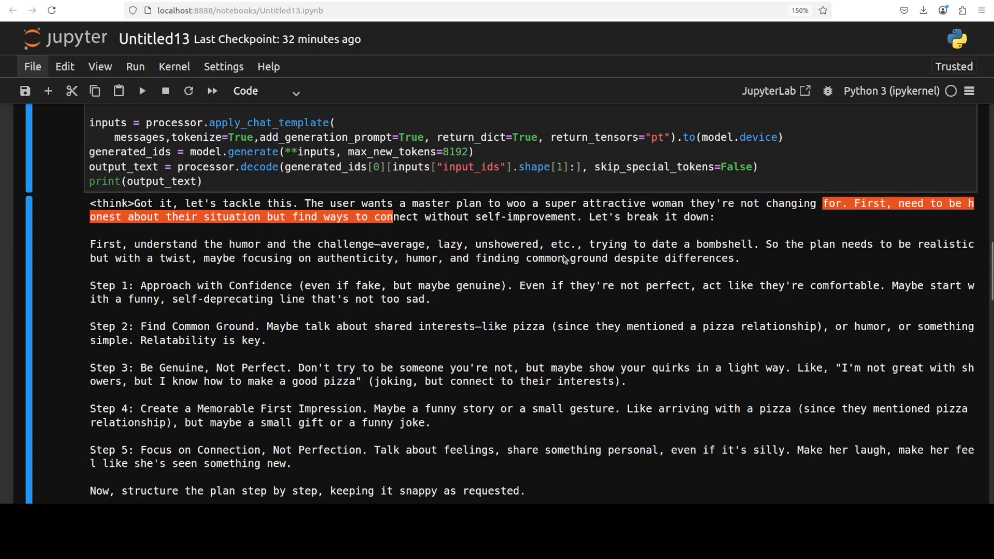
mouse_move(534, 233)
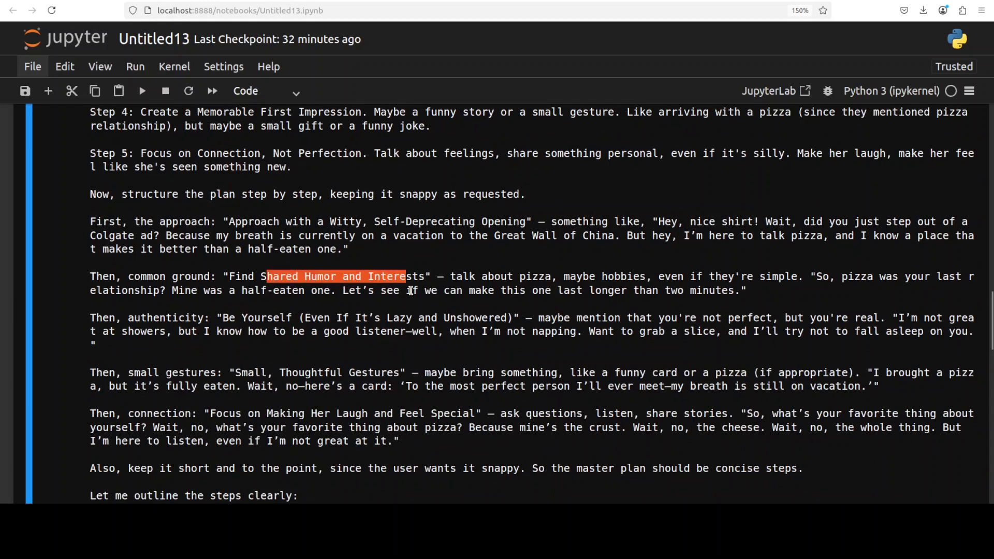
scroll(down, 3)
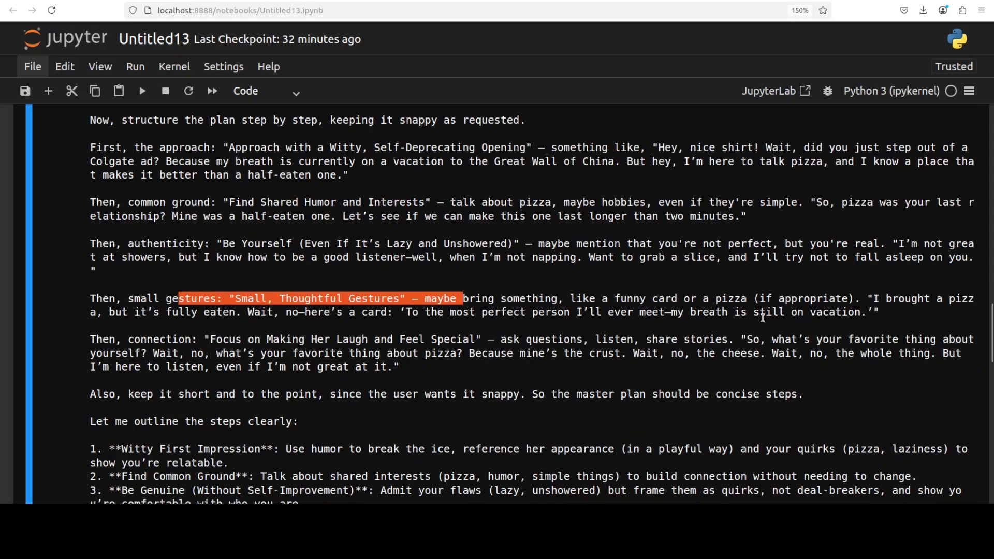
scroll(down, 3)
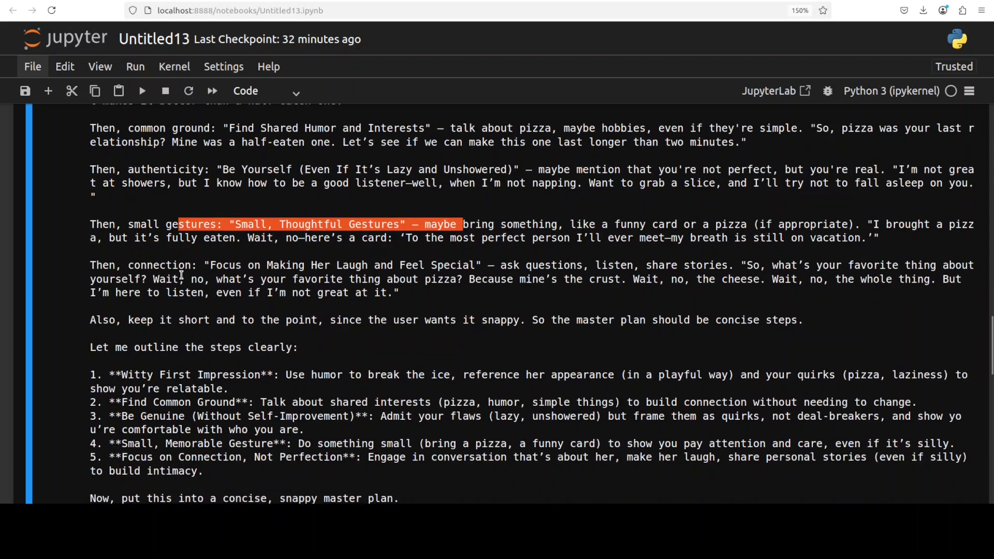
scroll(down, 3)
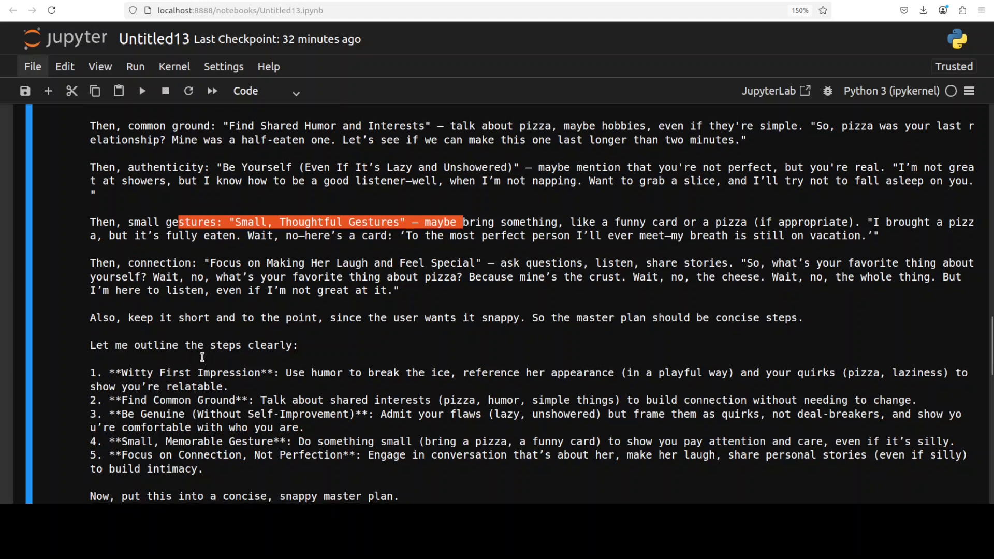
scroll(down, 3)
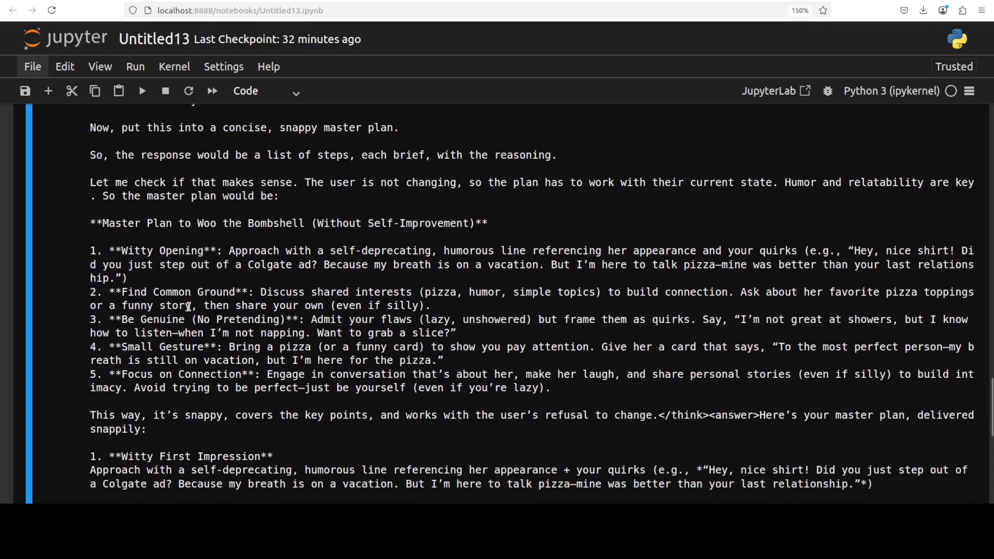
scroll(down, 3)
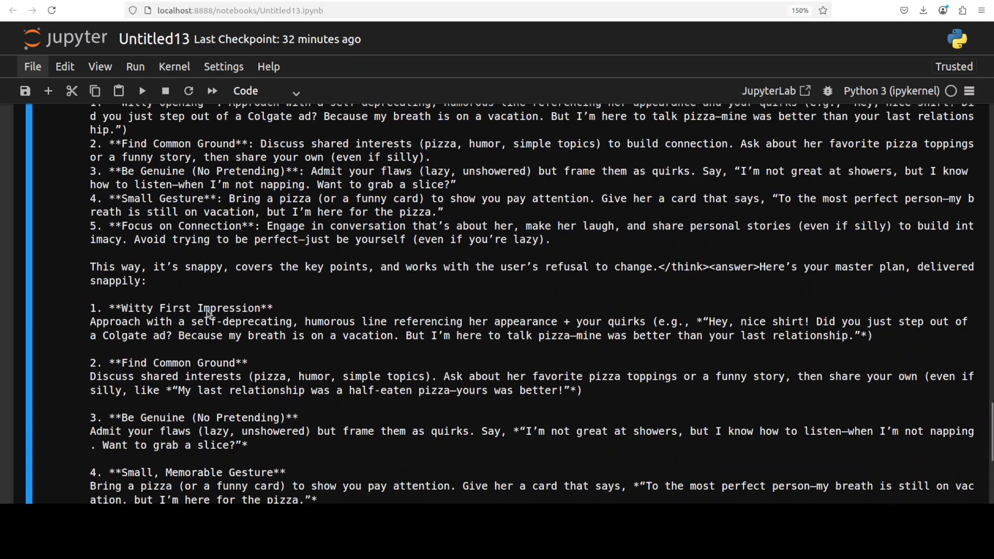
scroll(down, 3)
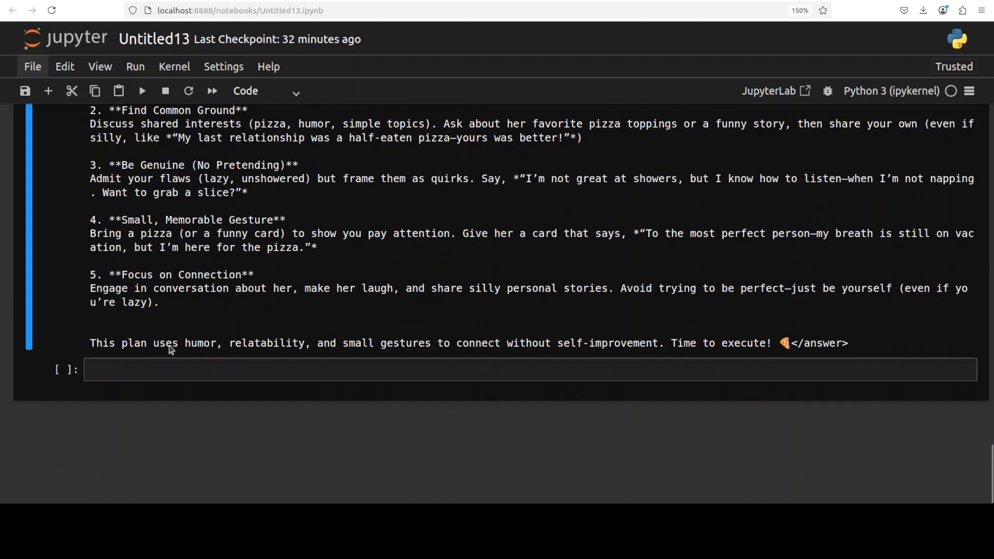
mouse_move(246, 359)
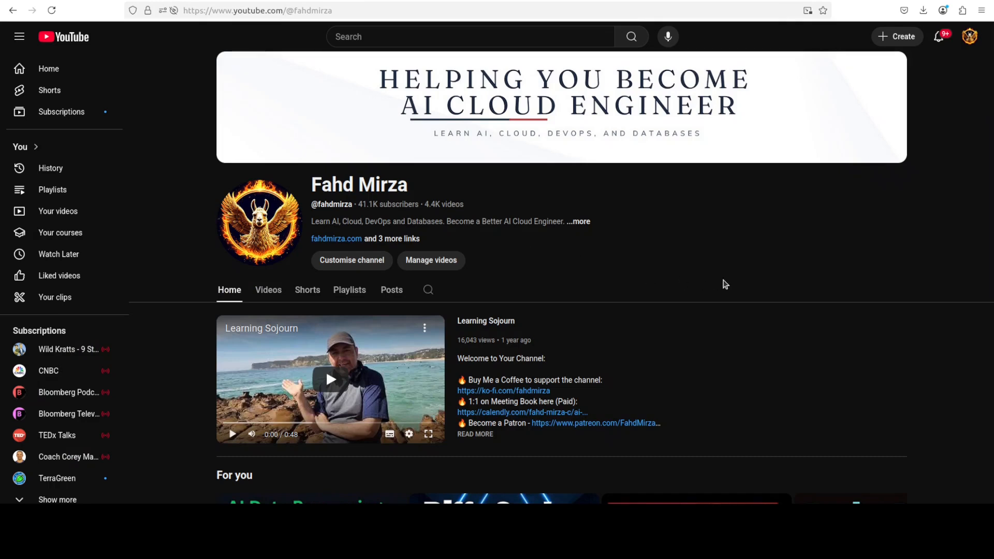
mouse_move(260, 352)
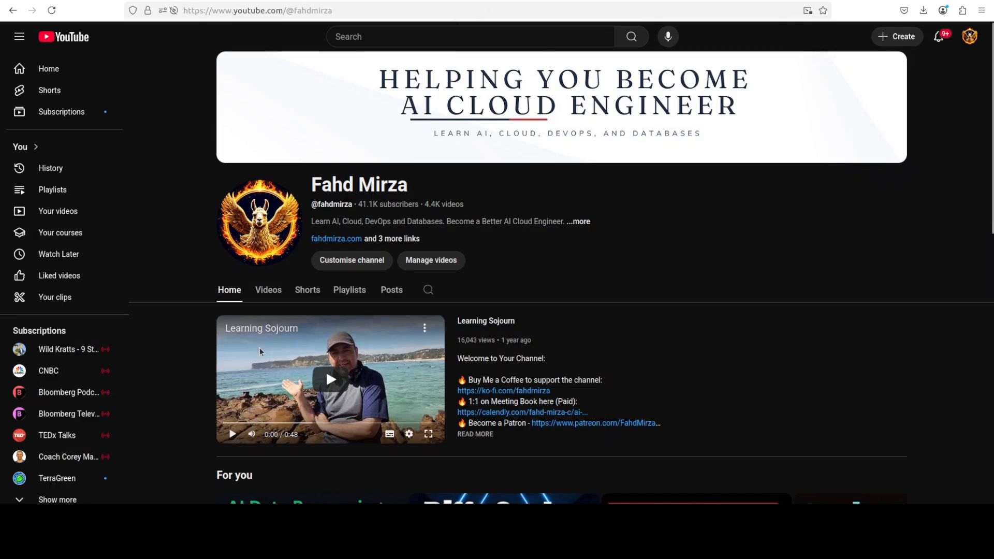